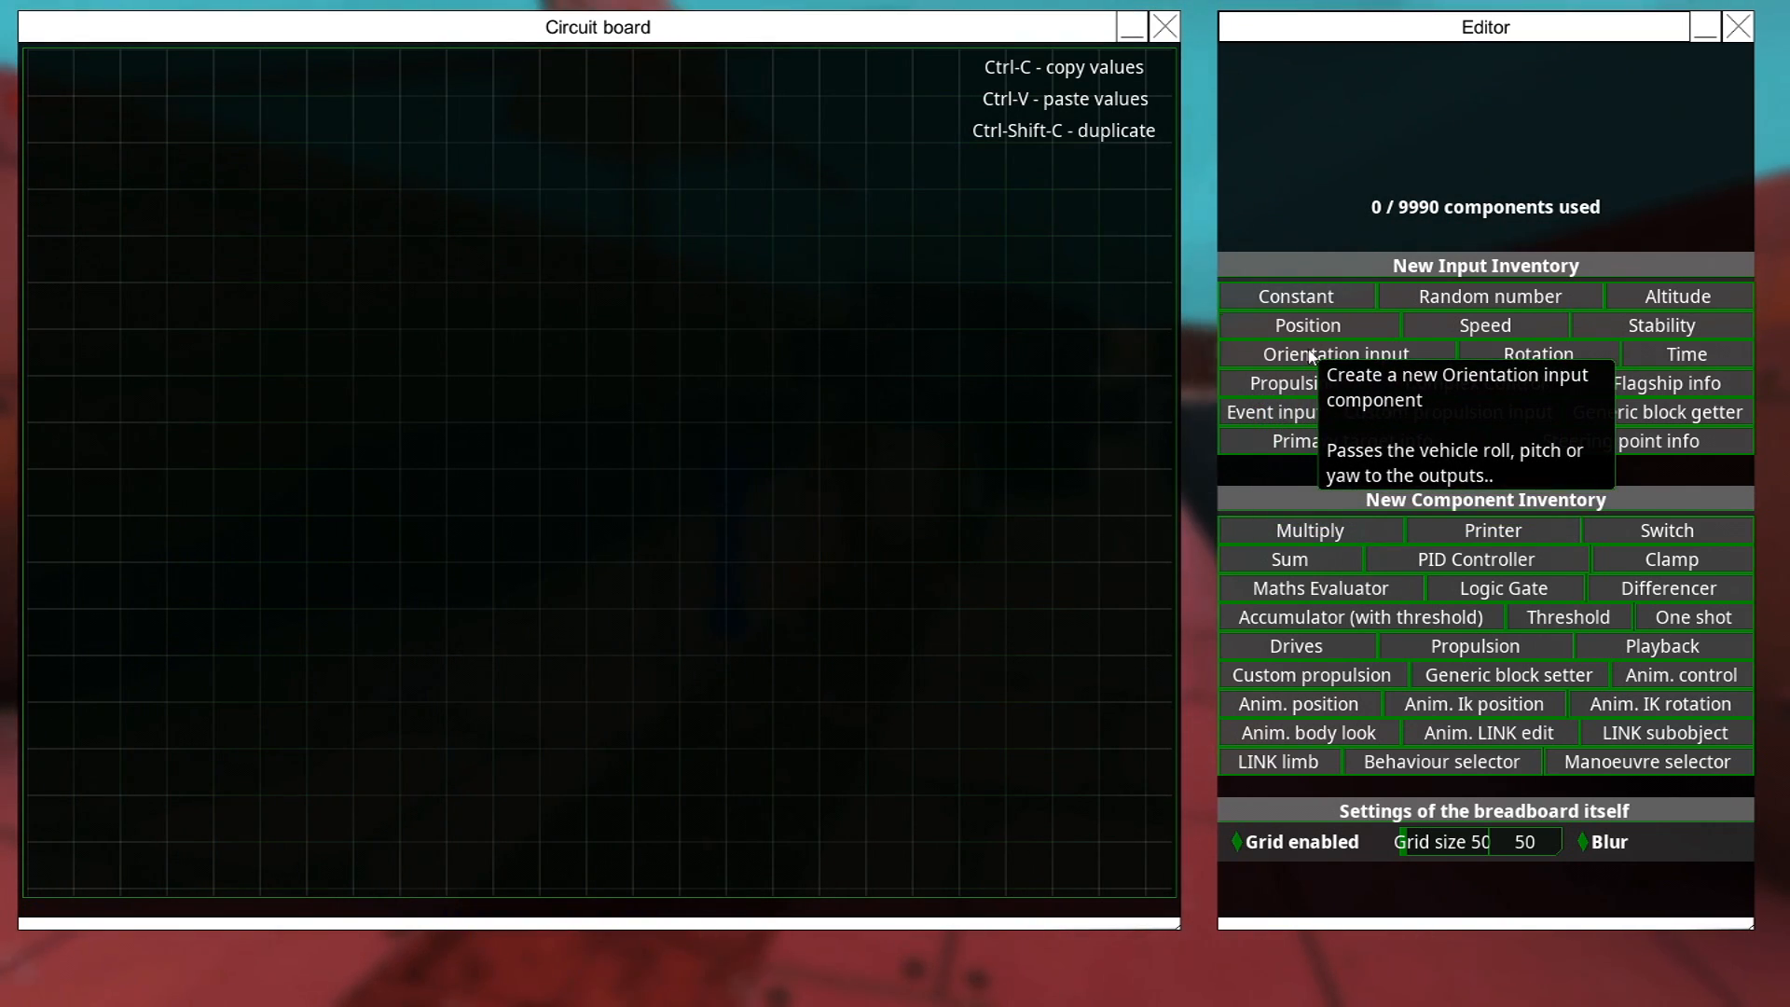
Add Roll and Pitch orientation readings and a PID controller for each.
click(1346, 355)
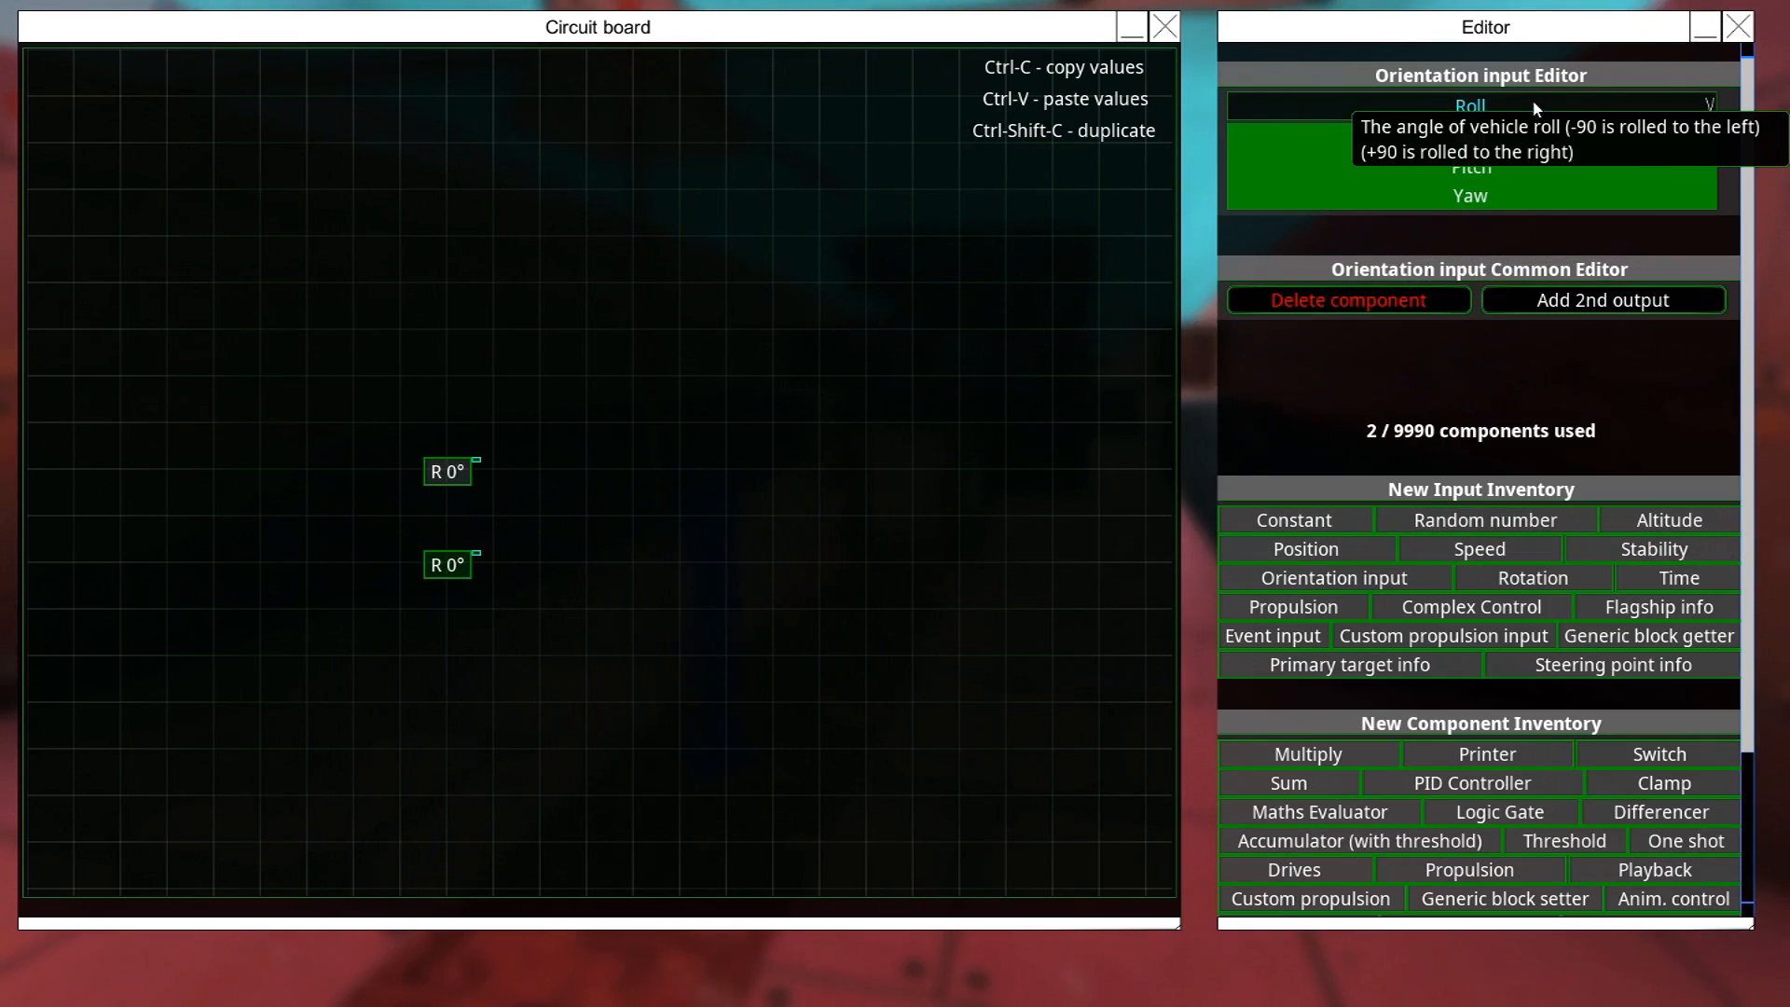
click(1471, 166)
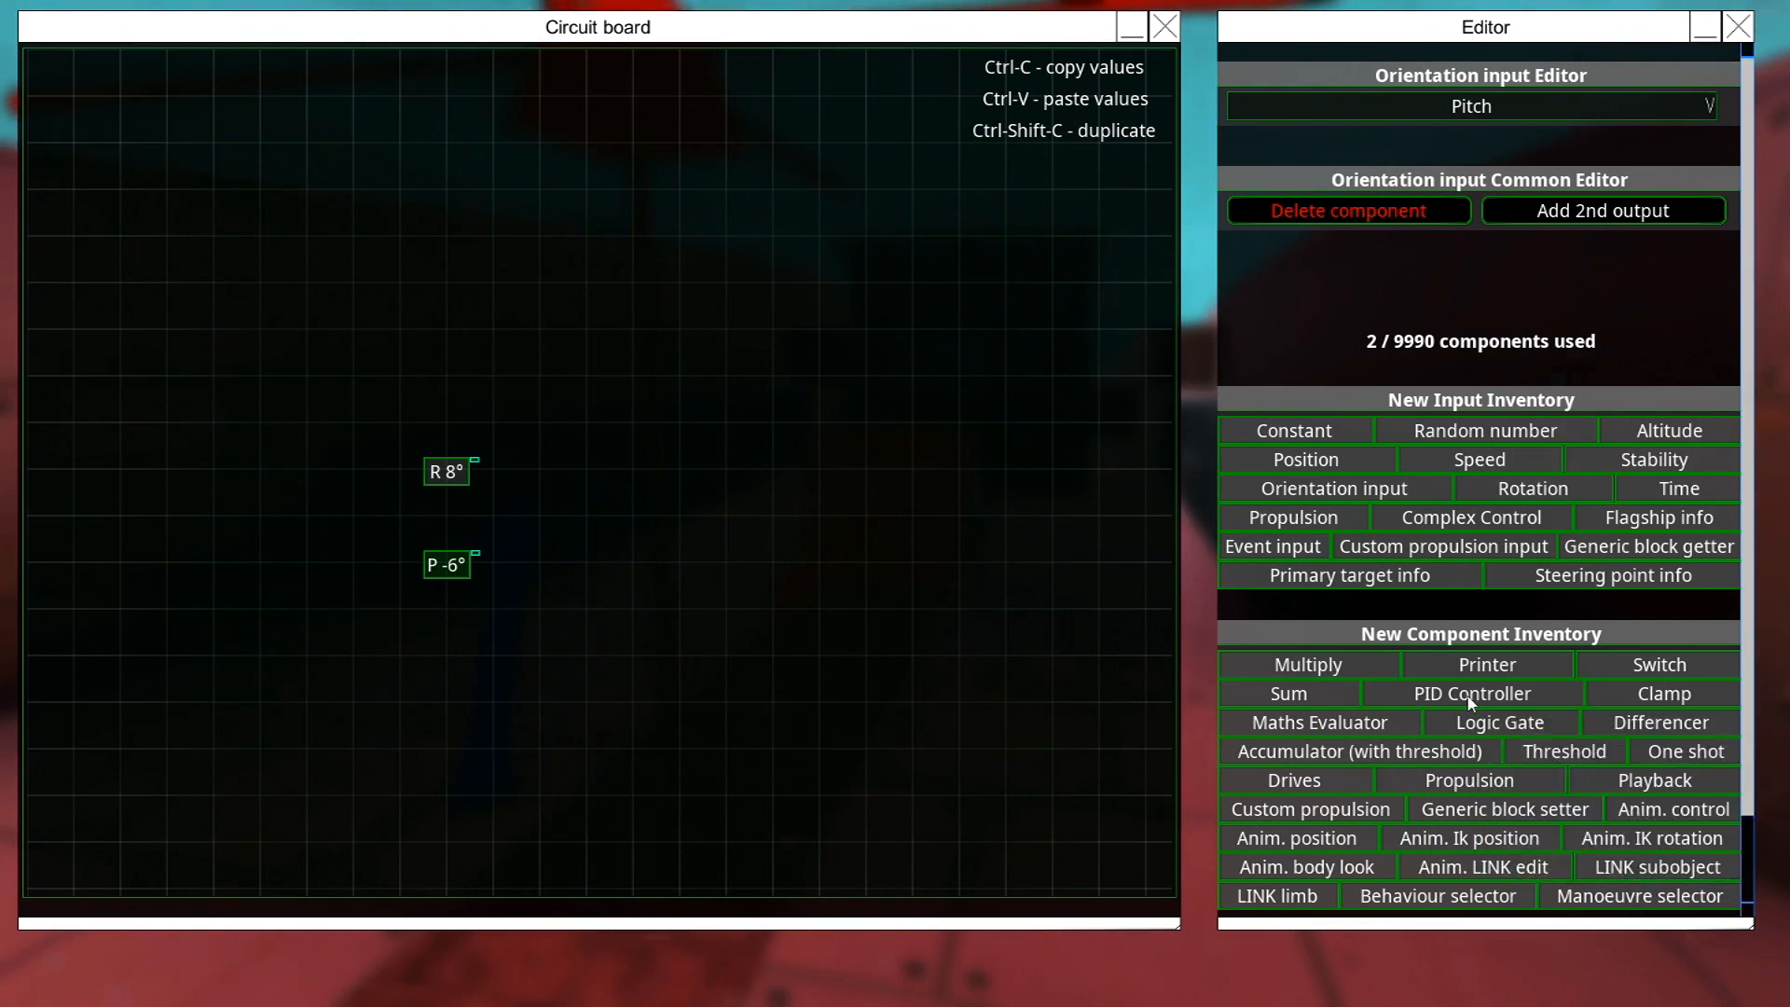
click(1471, 692)
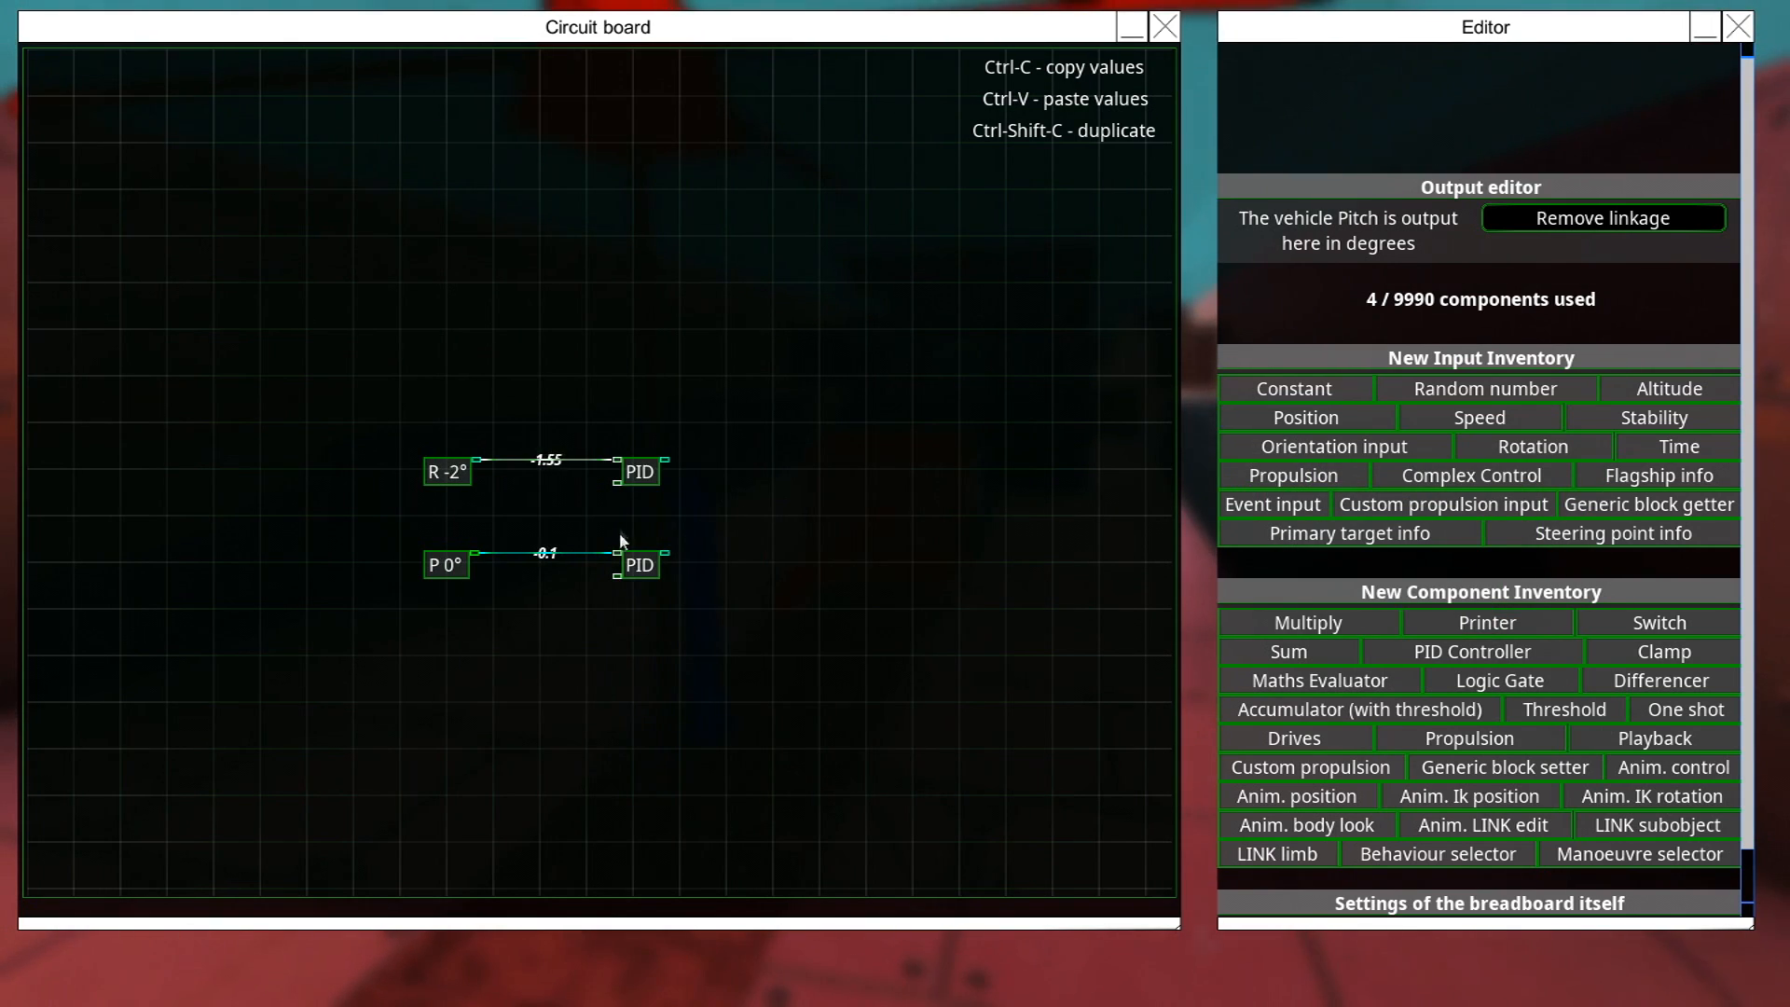
mouse_move(619, 492)
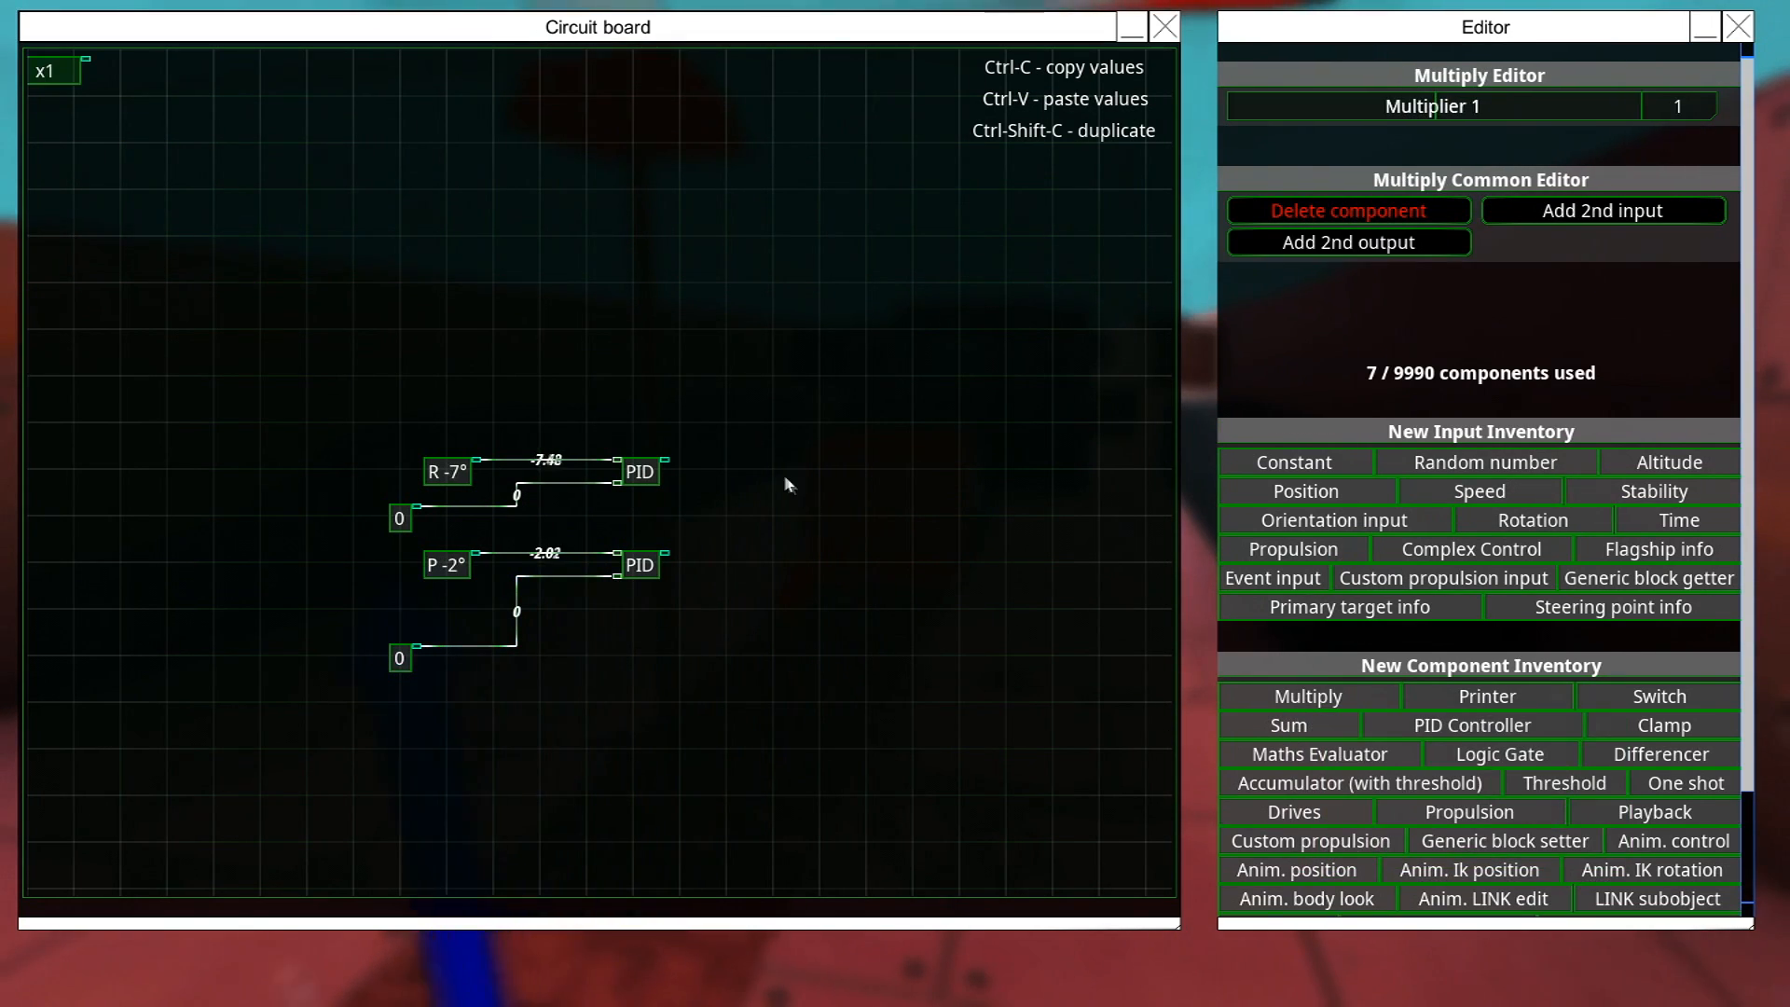
Set a Multiply stage to -1 and wire the pitch PID output into its inverter.
click(1309, 696)
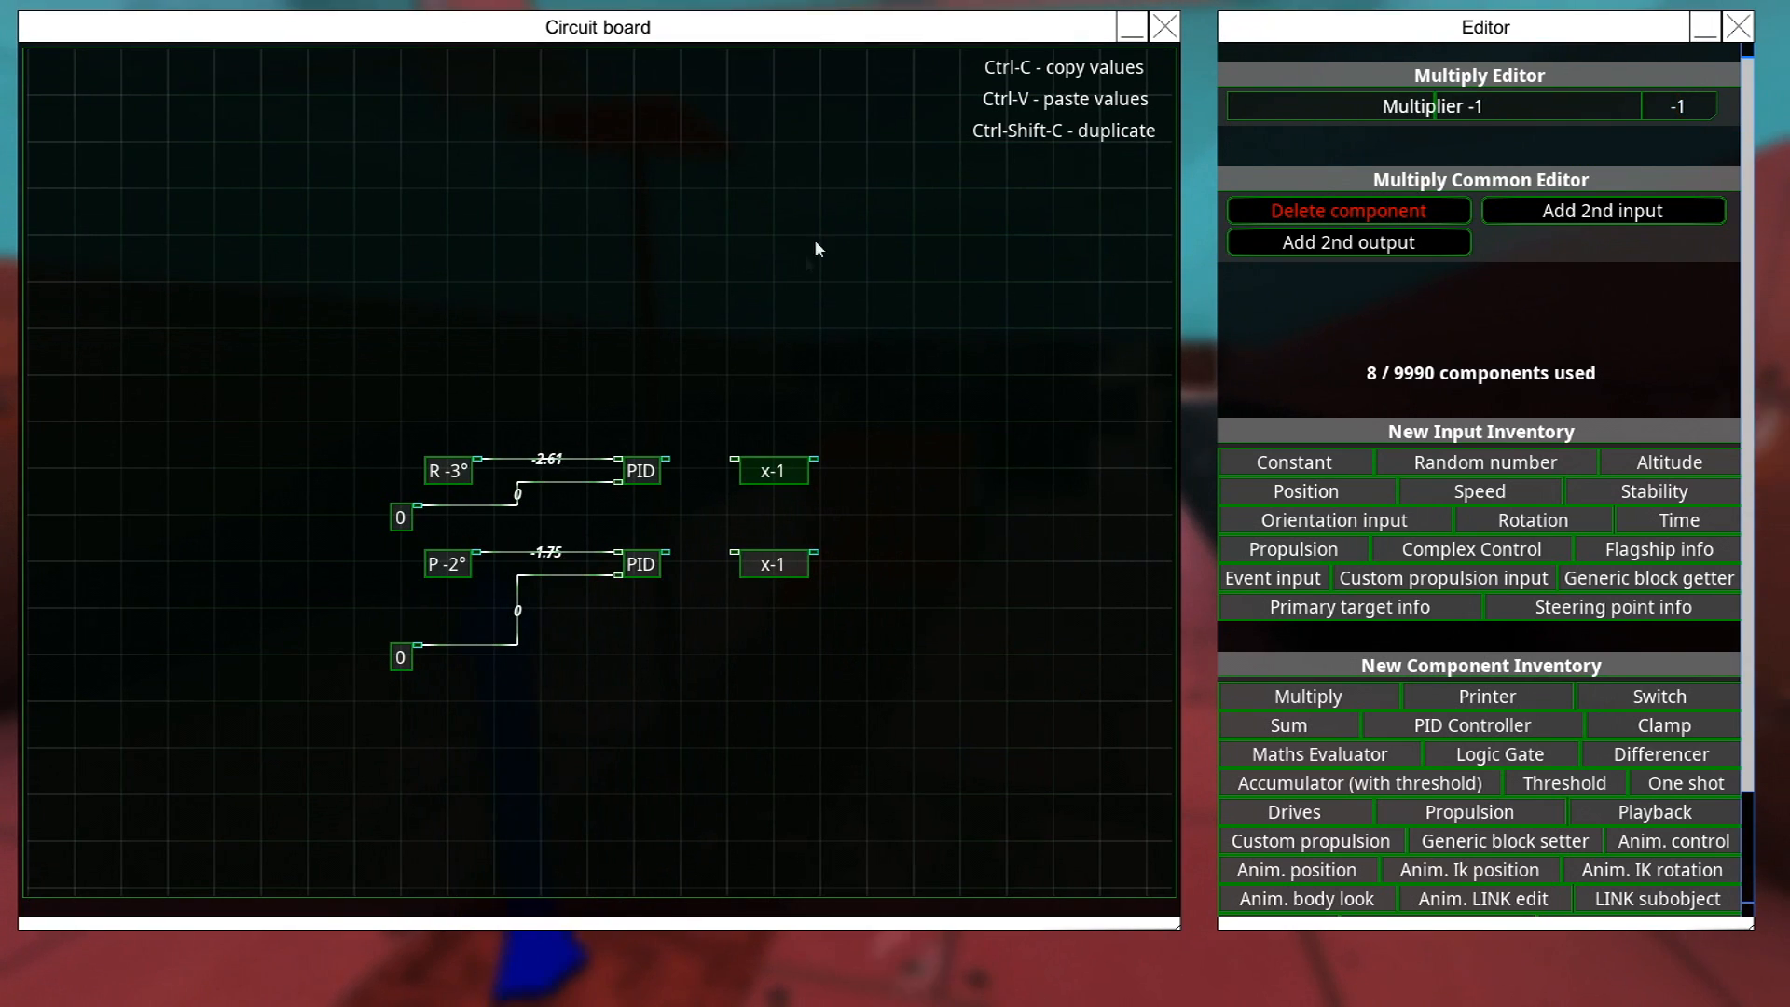
mouse_move(449, 470)
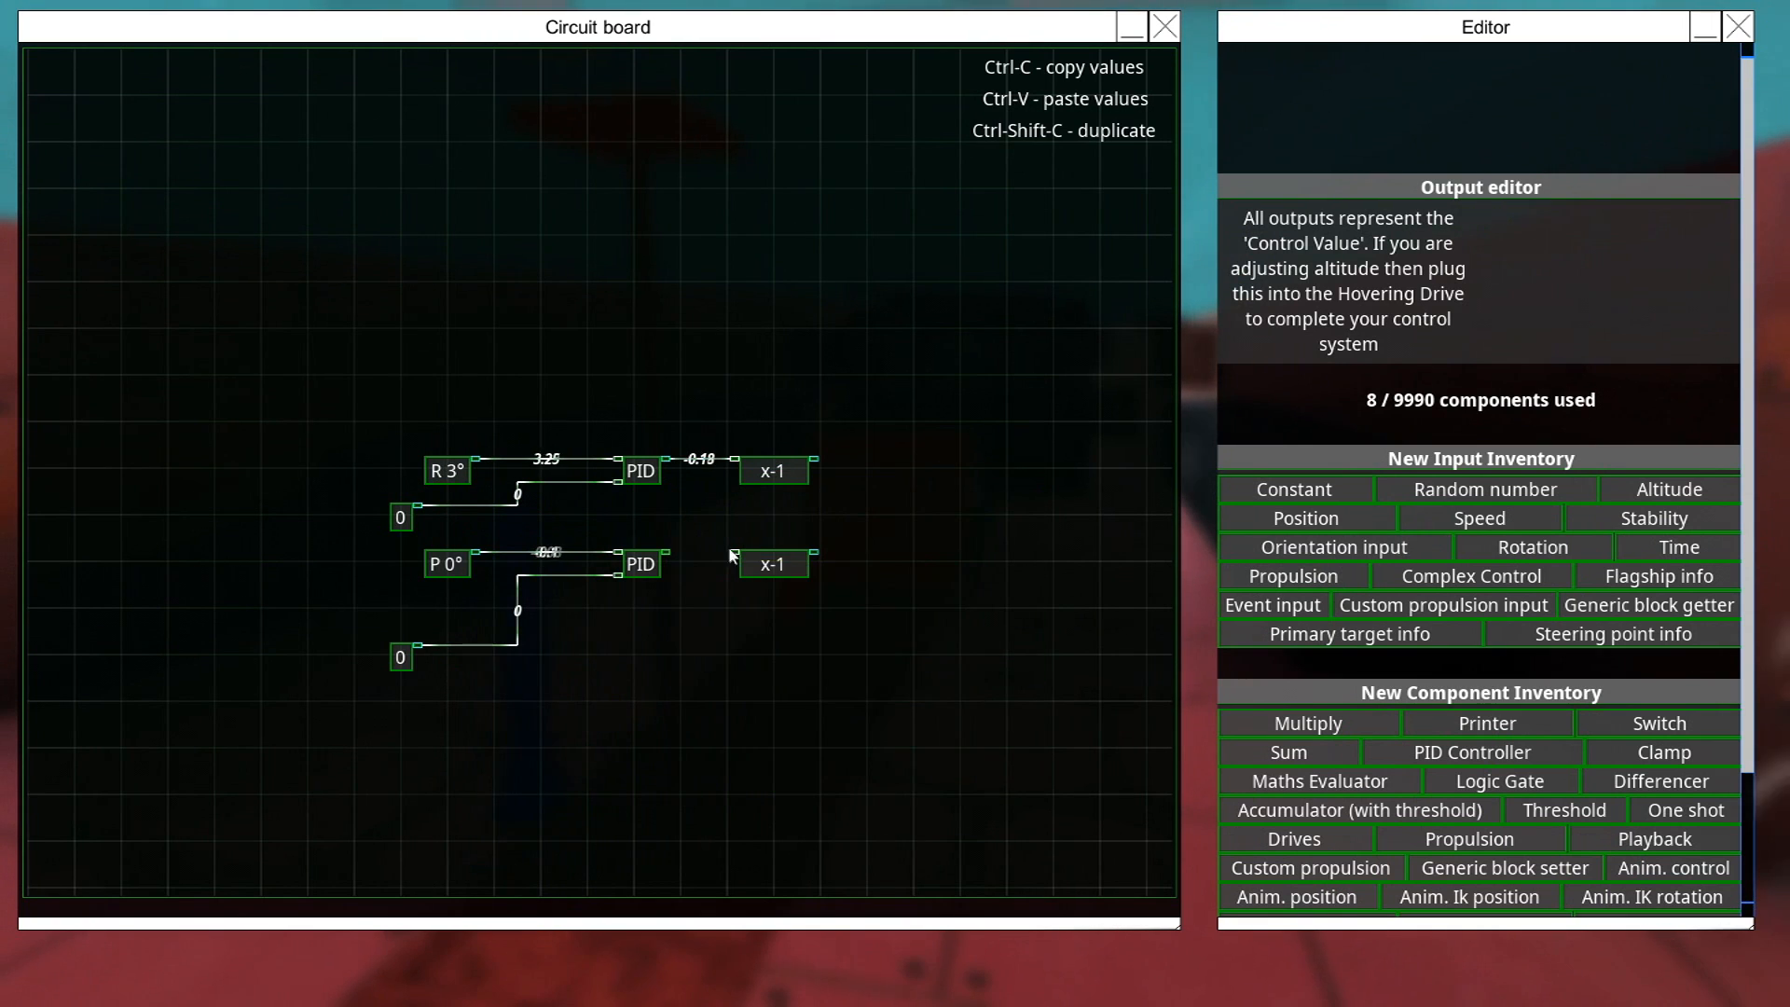
click(731, 555)
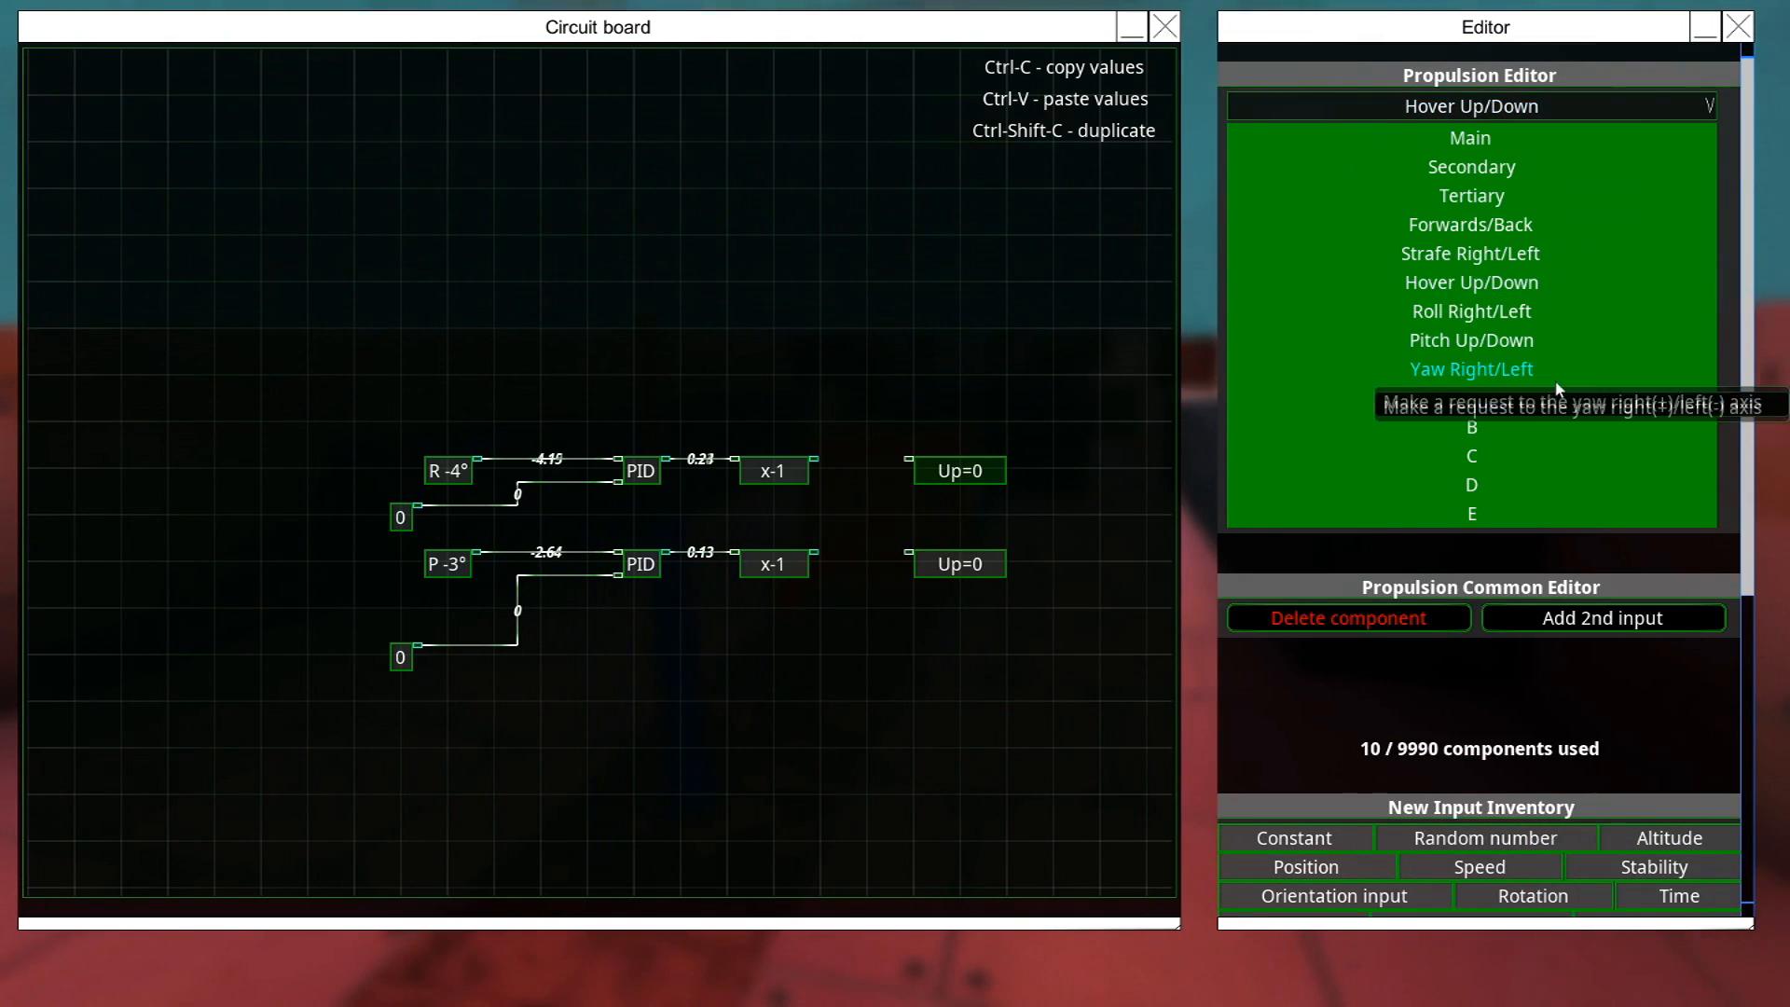
Set the two propulsion requests to Roll Right/Left and Pitch Up/Down.
click(1471, 312)
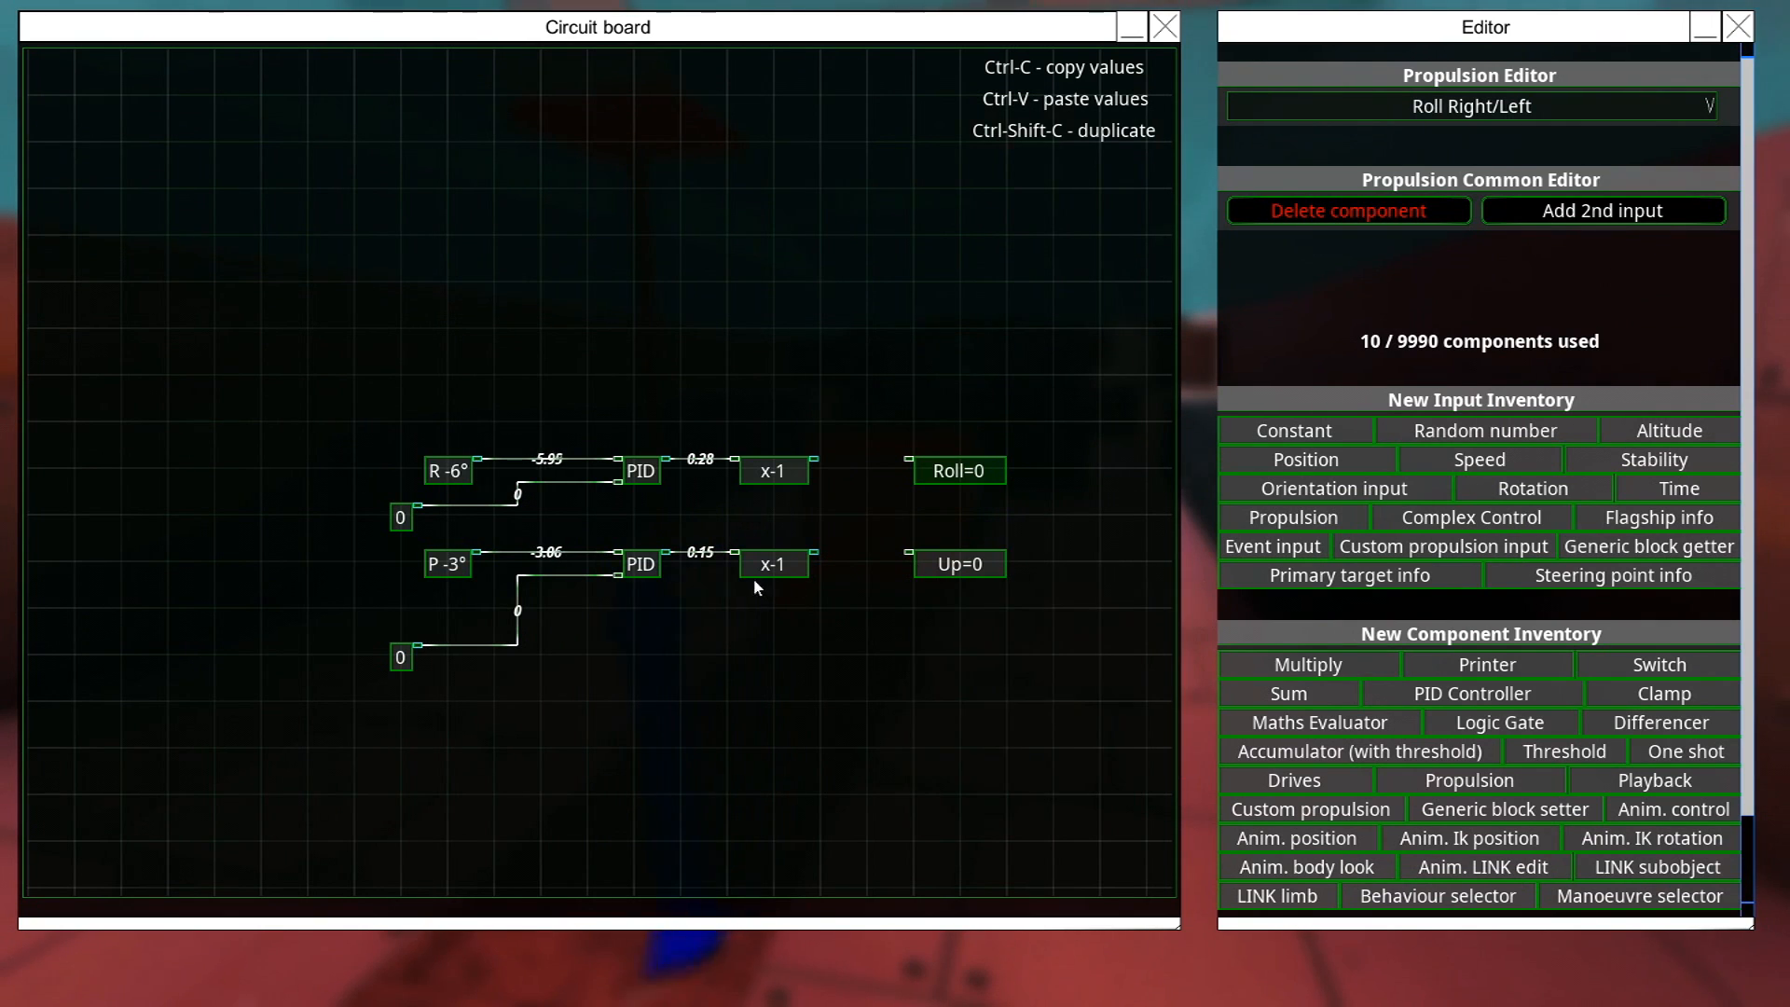
click(1471, 105)
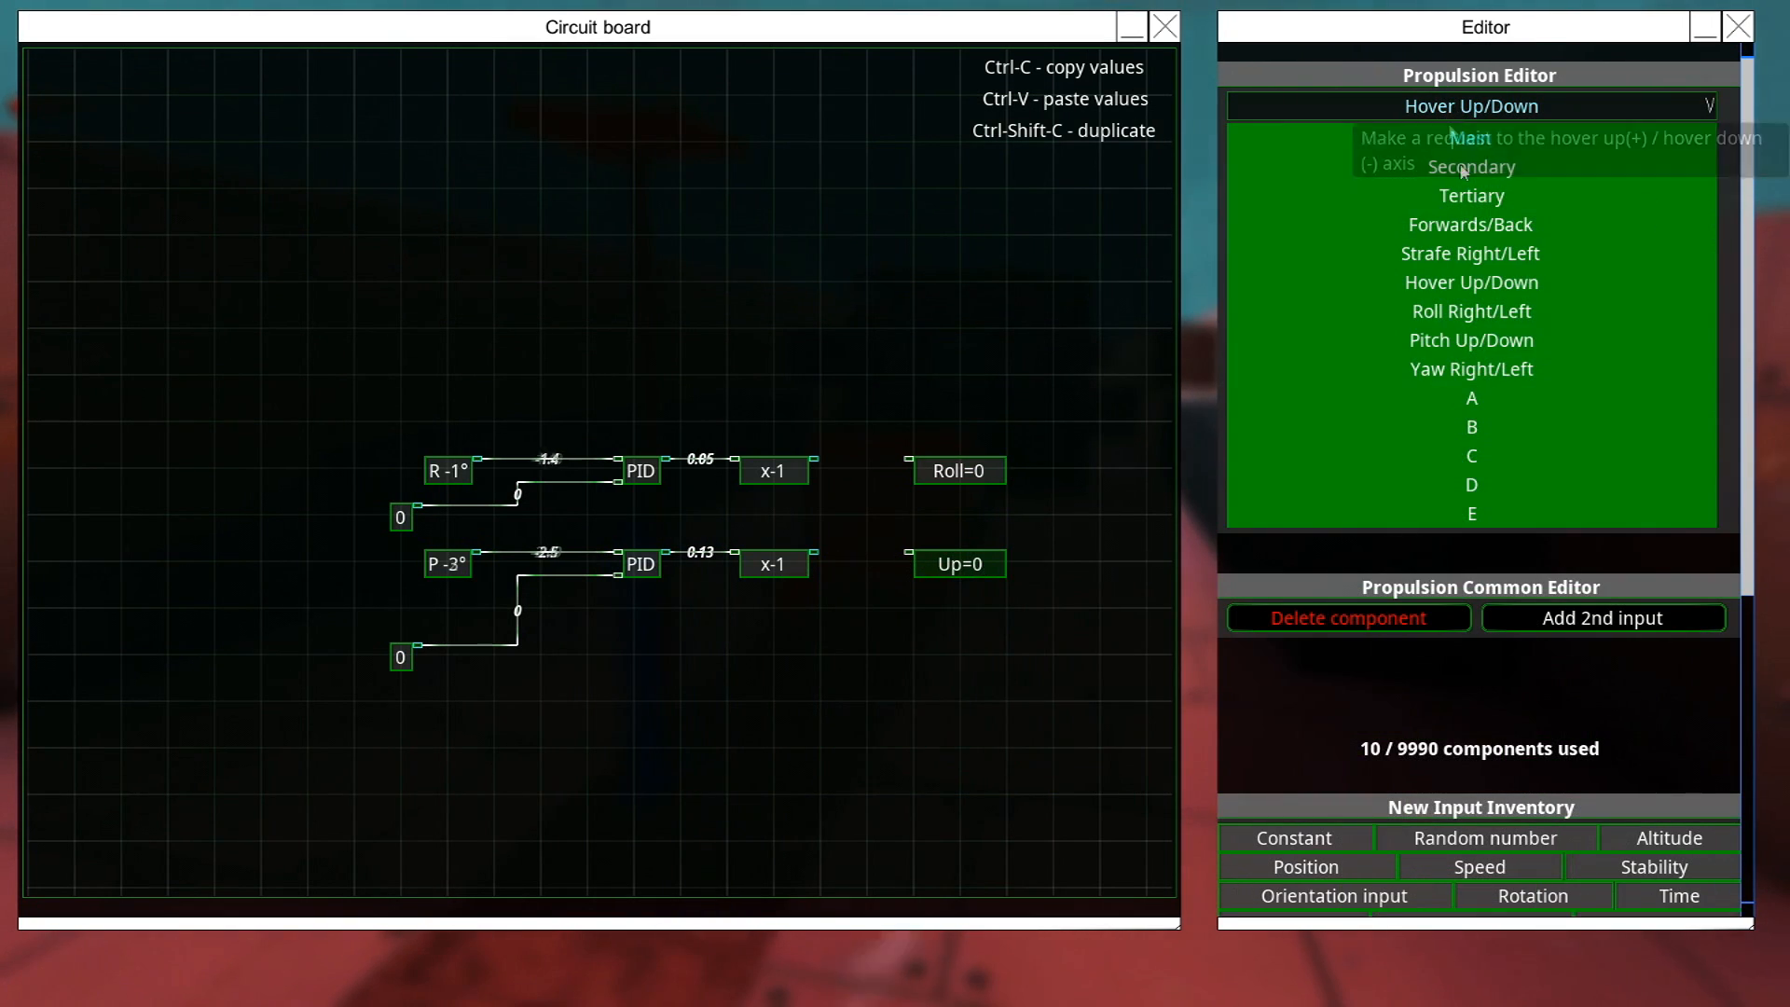
click(1471, 339)
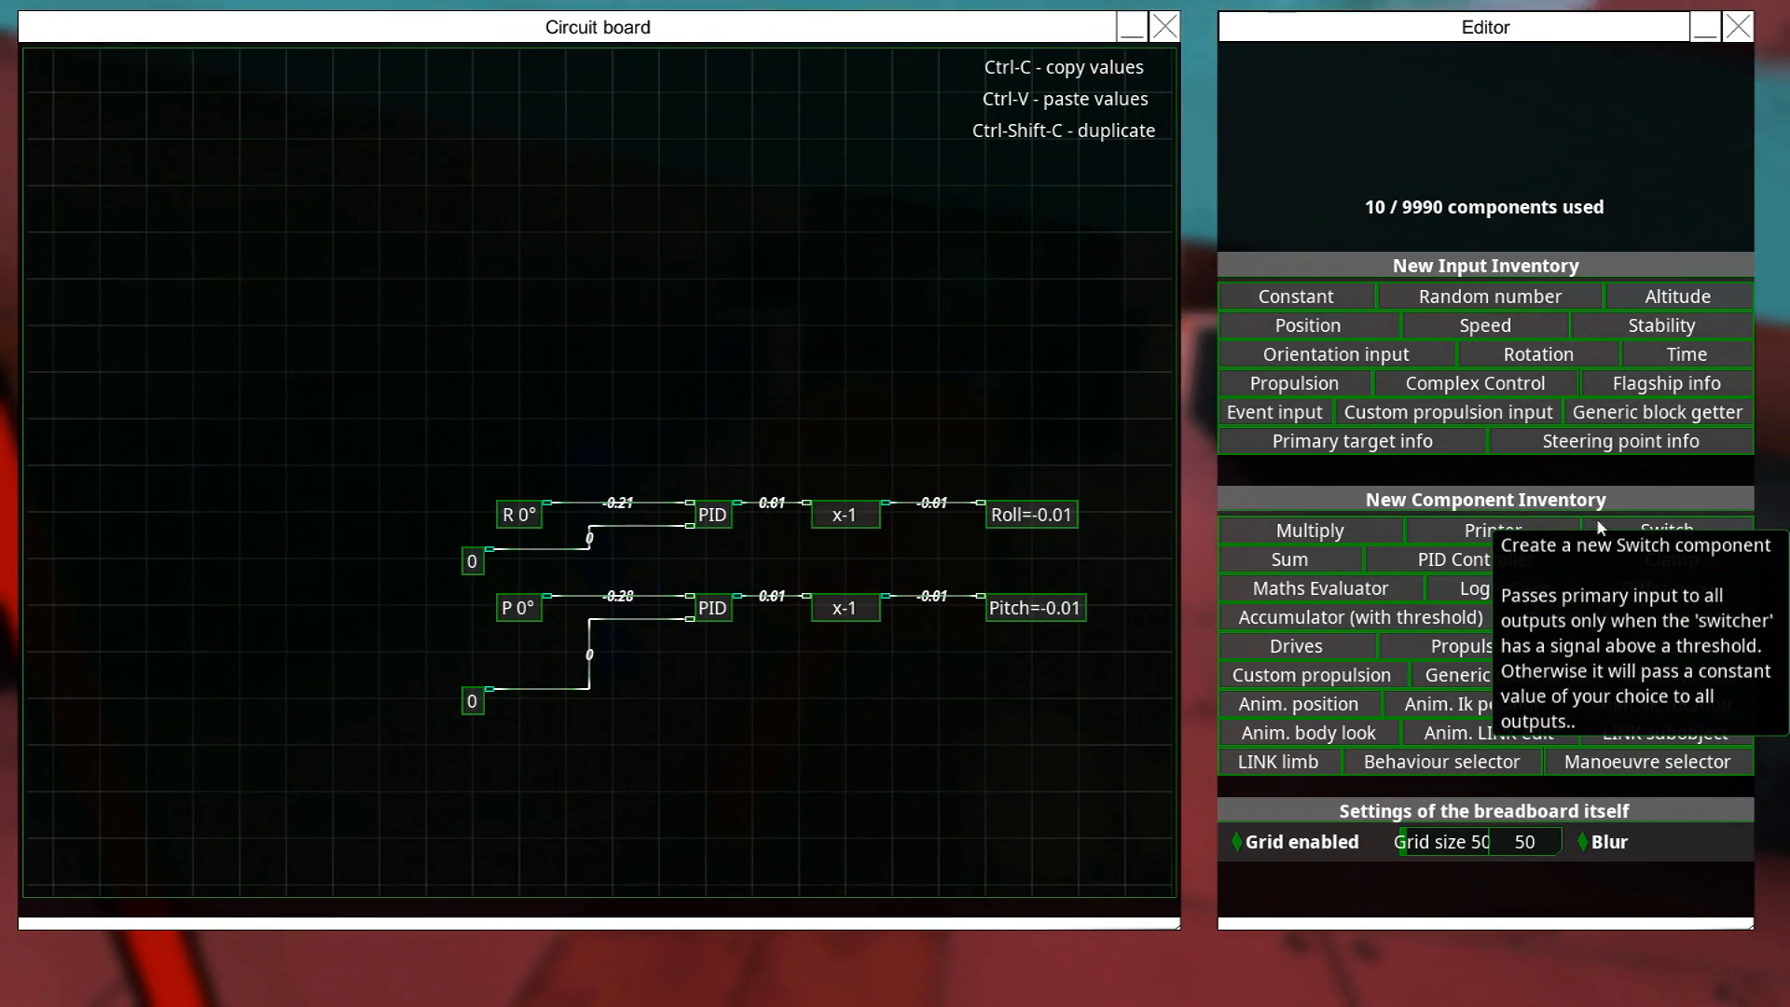
Add an Altitude input, a Constant of 150 and an altitude PID placed beside them.
click(1674, 297)
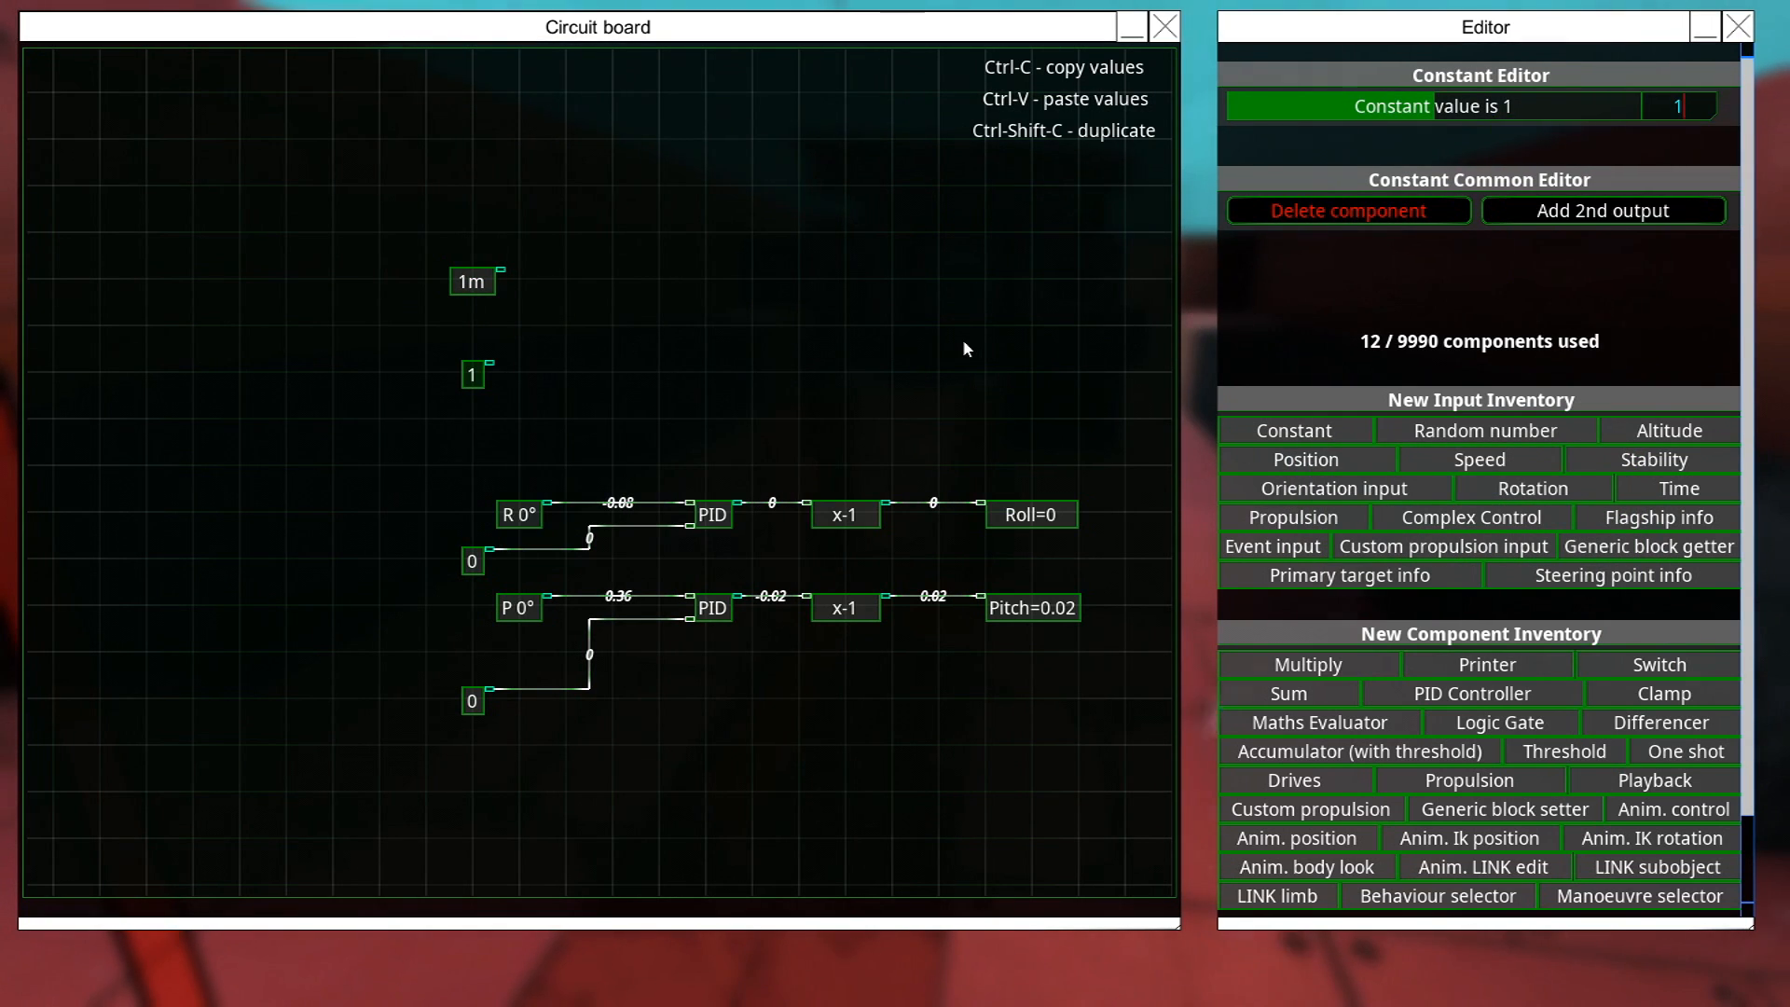
text(150)
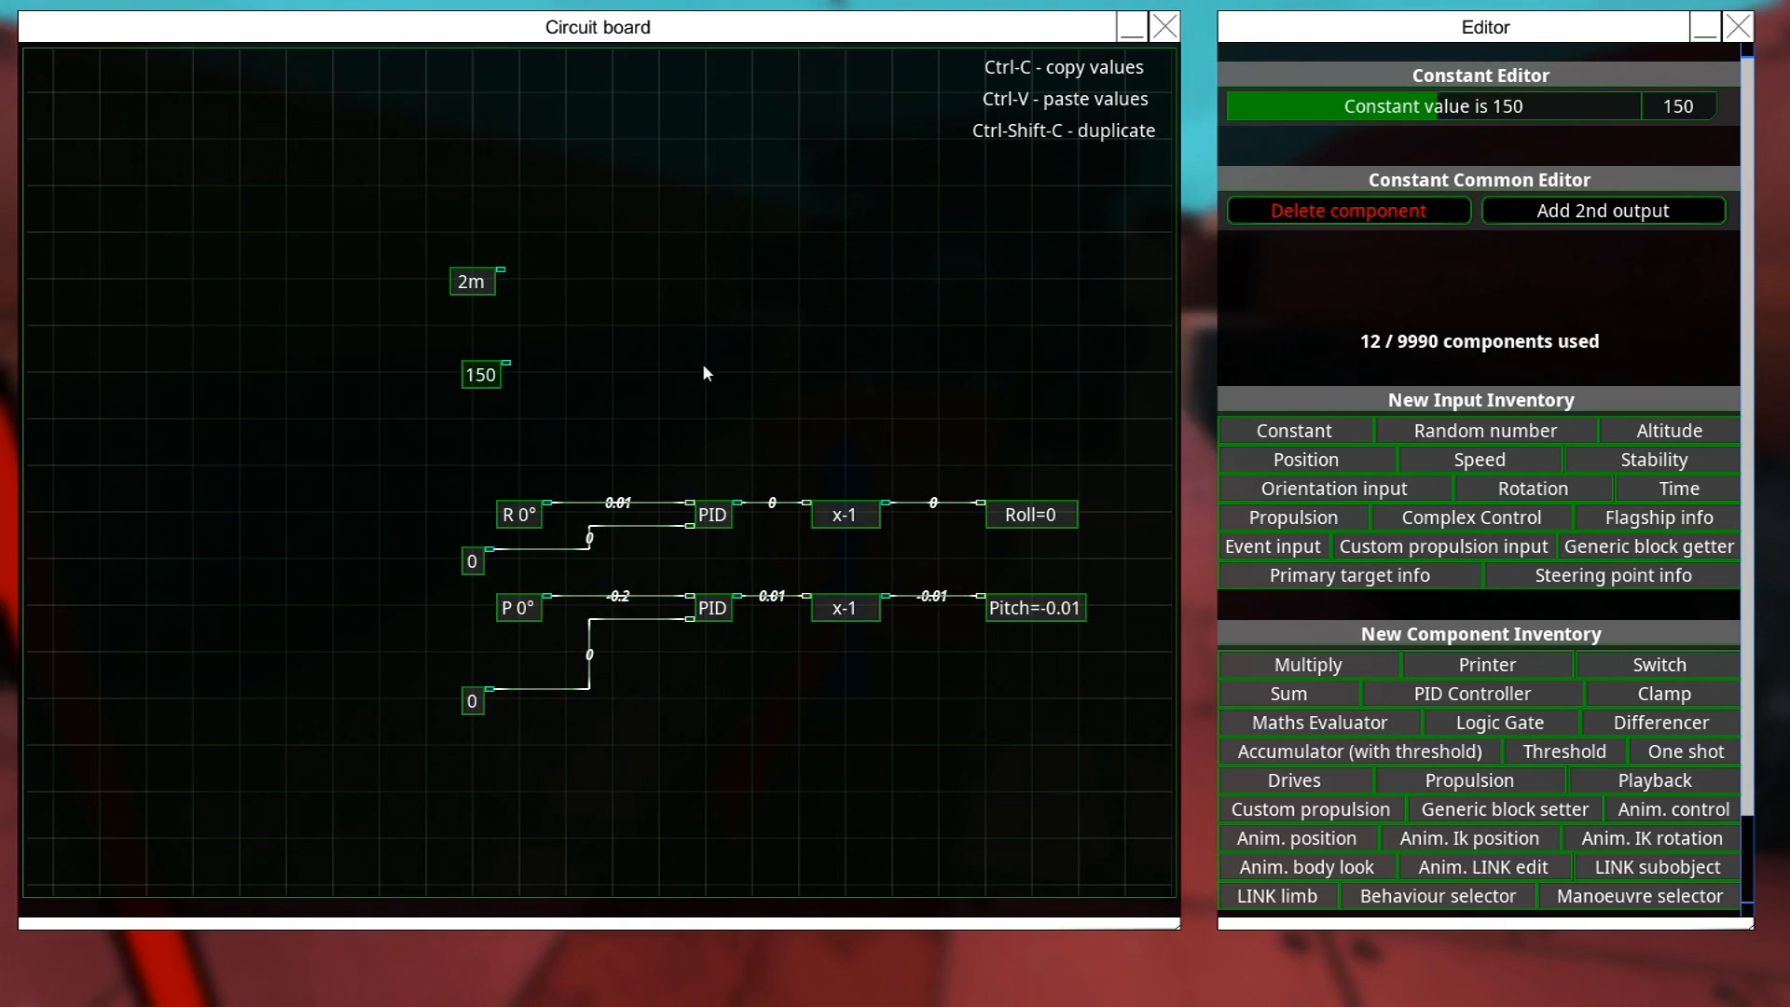
click(1471, 694)
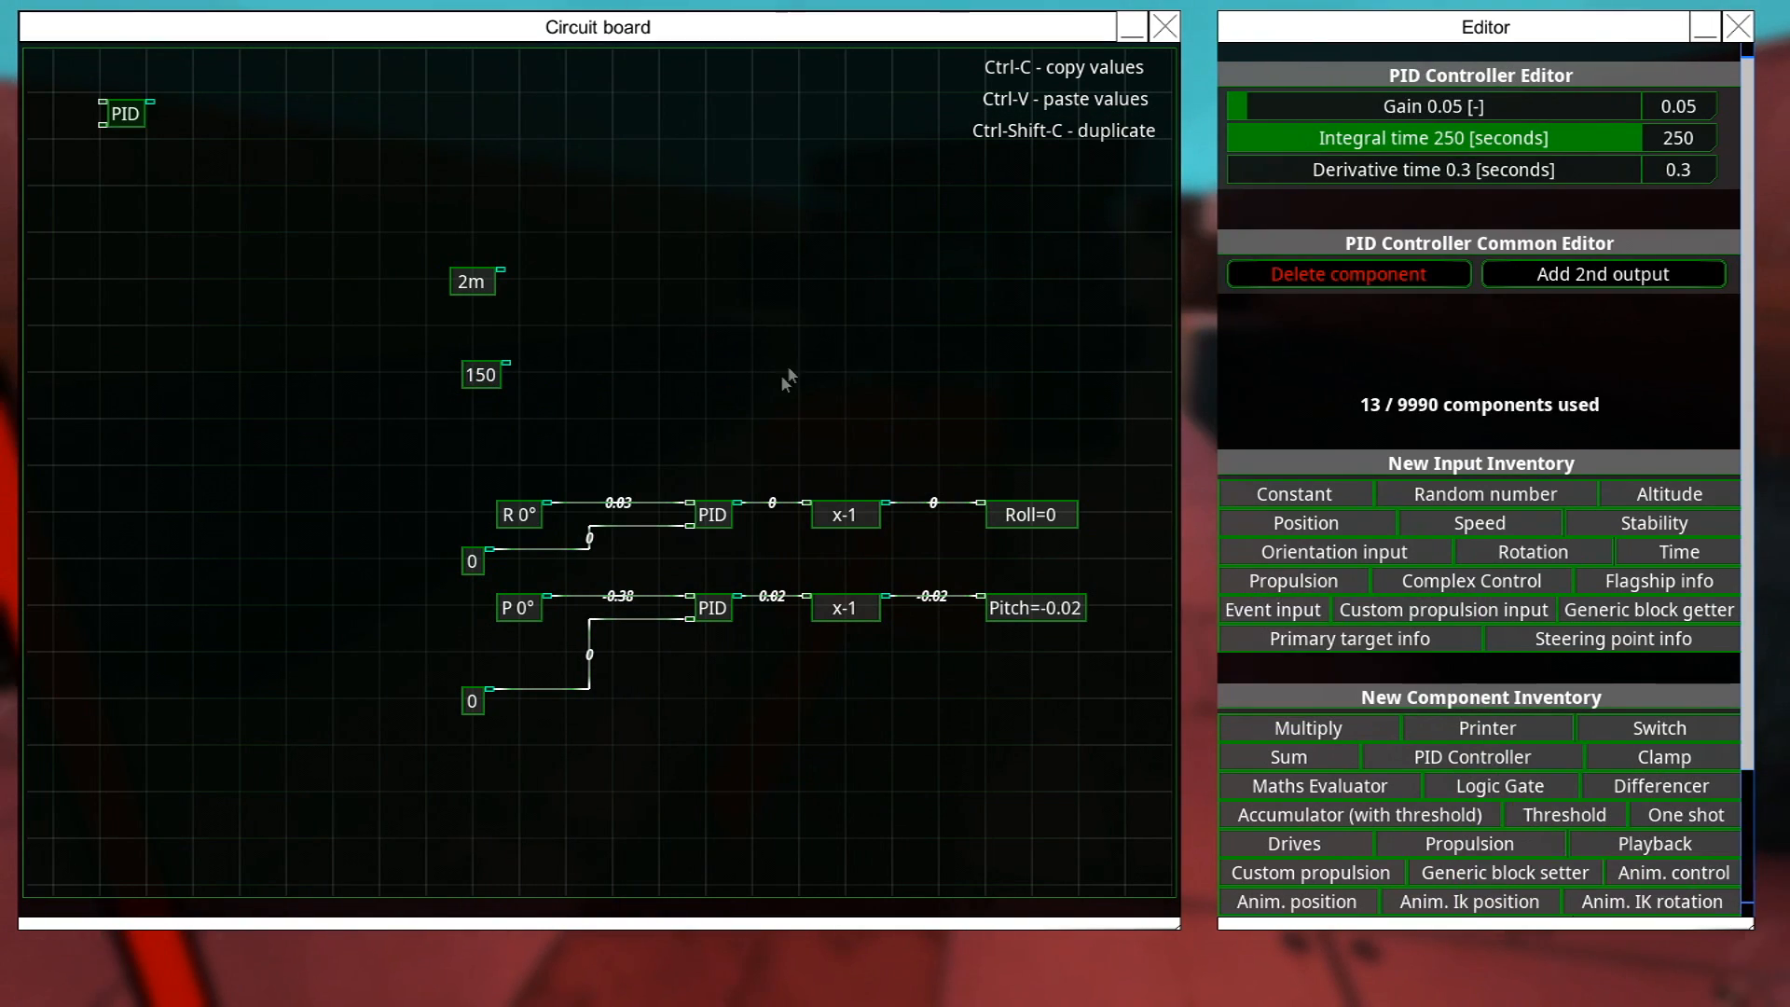
drag(125, 114, 665, 328)
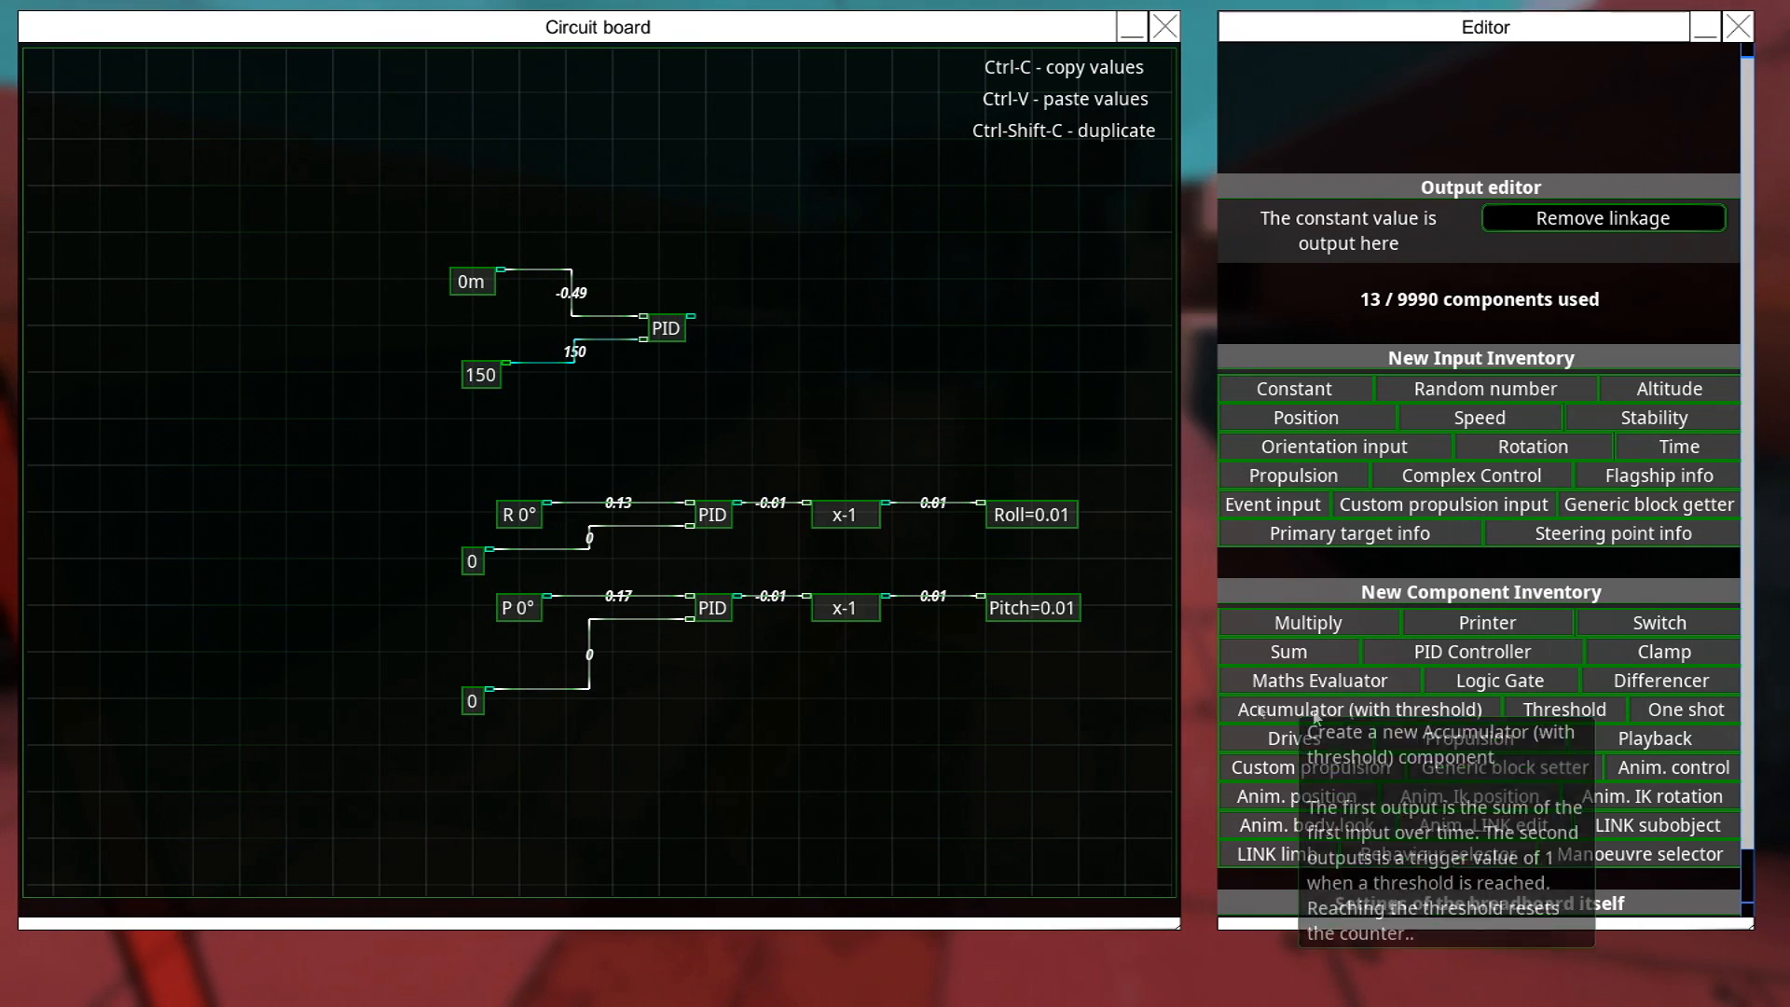
mouse_move(783, 328)
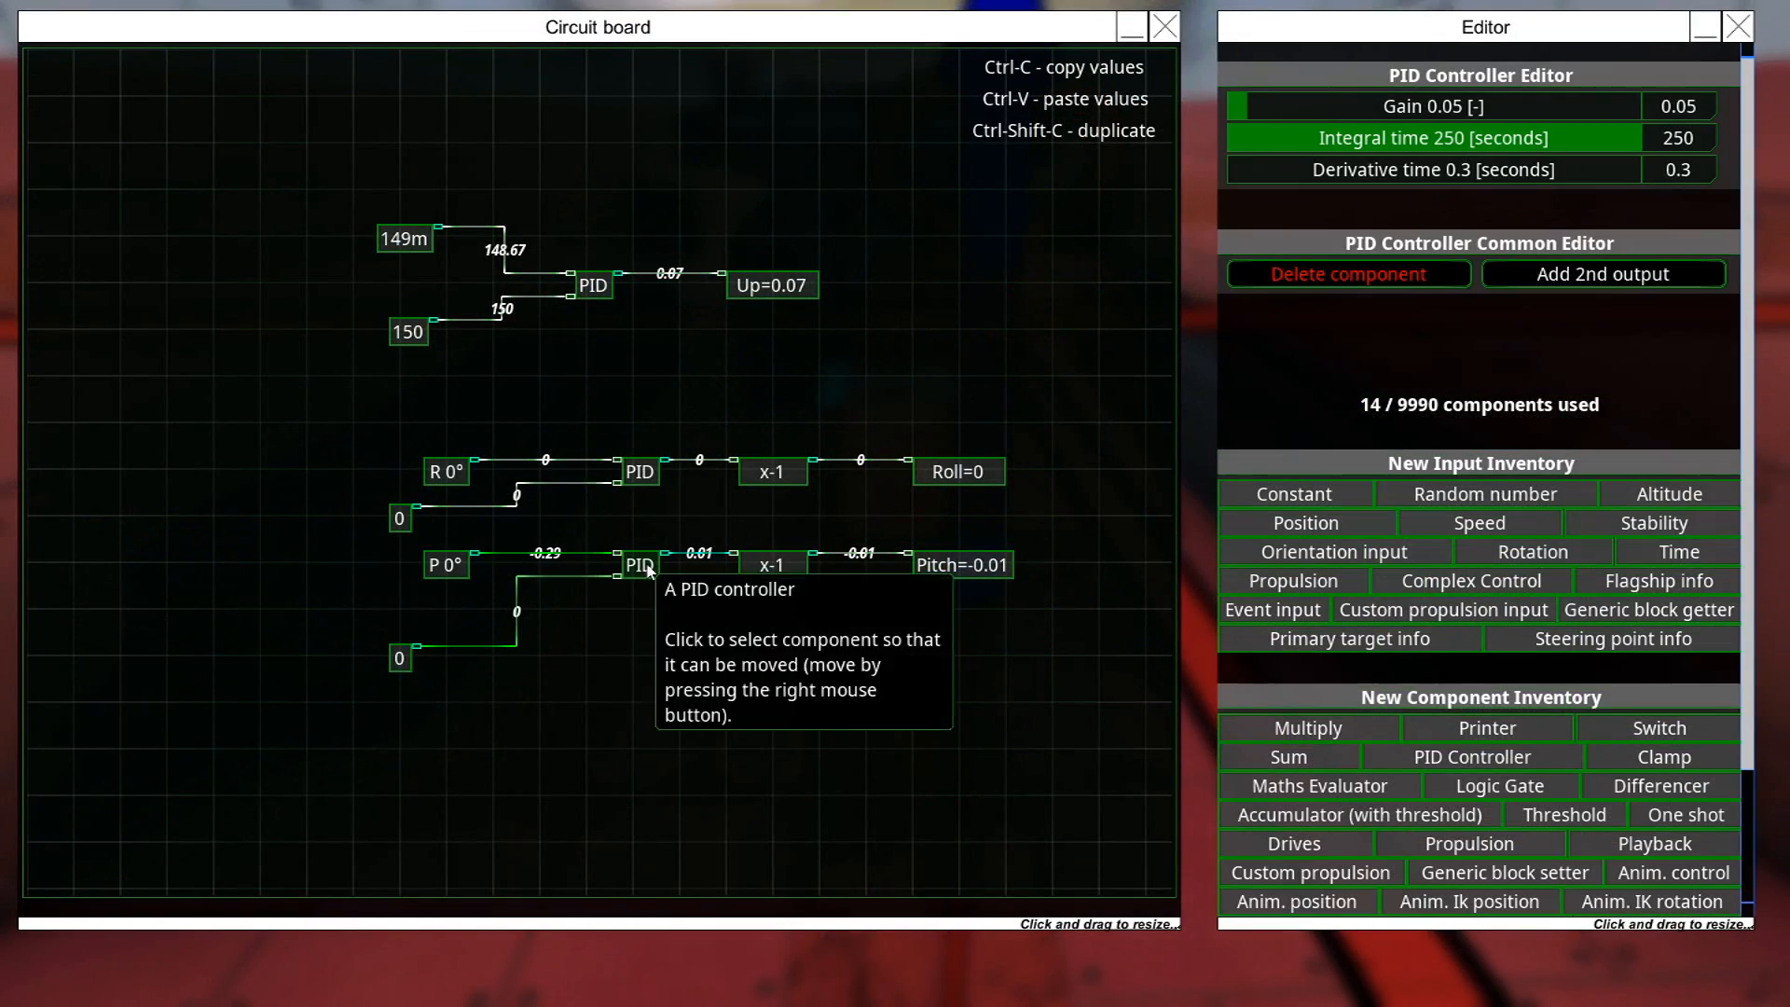
mouse_move(1678, 136)
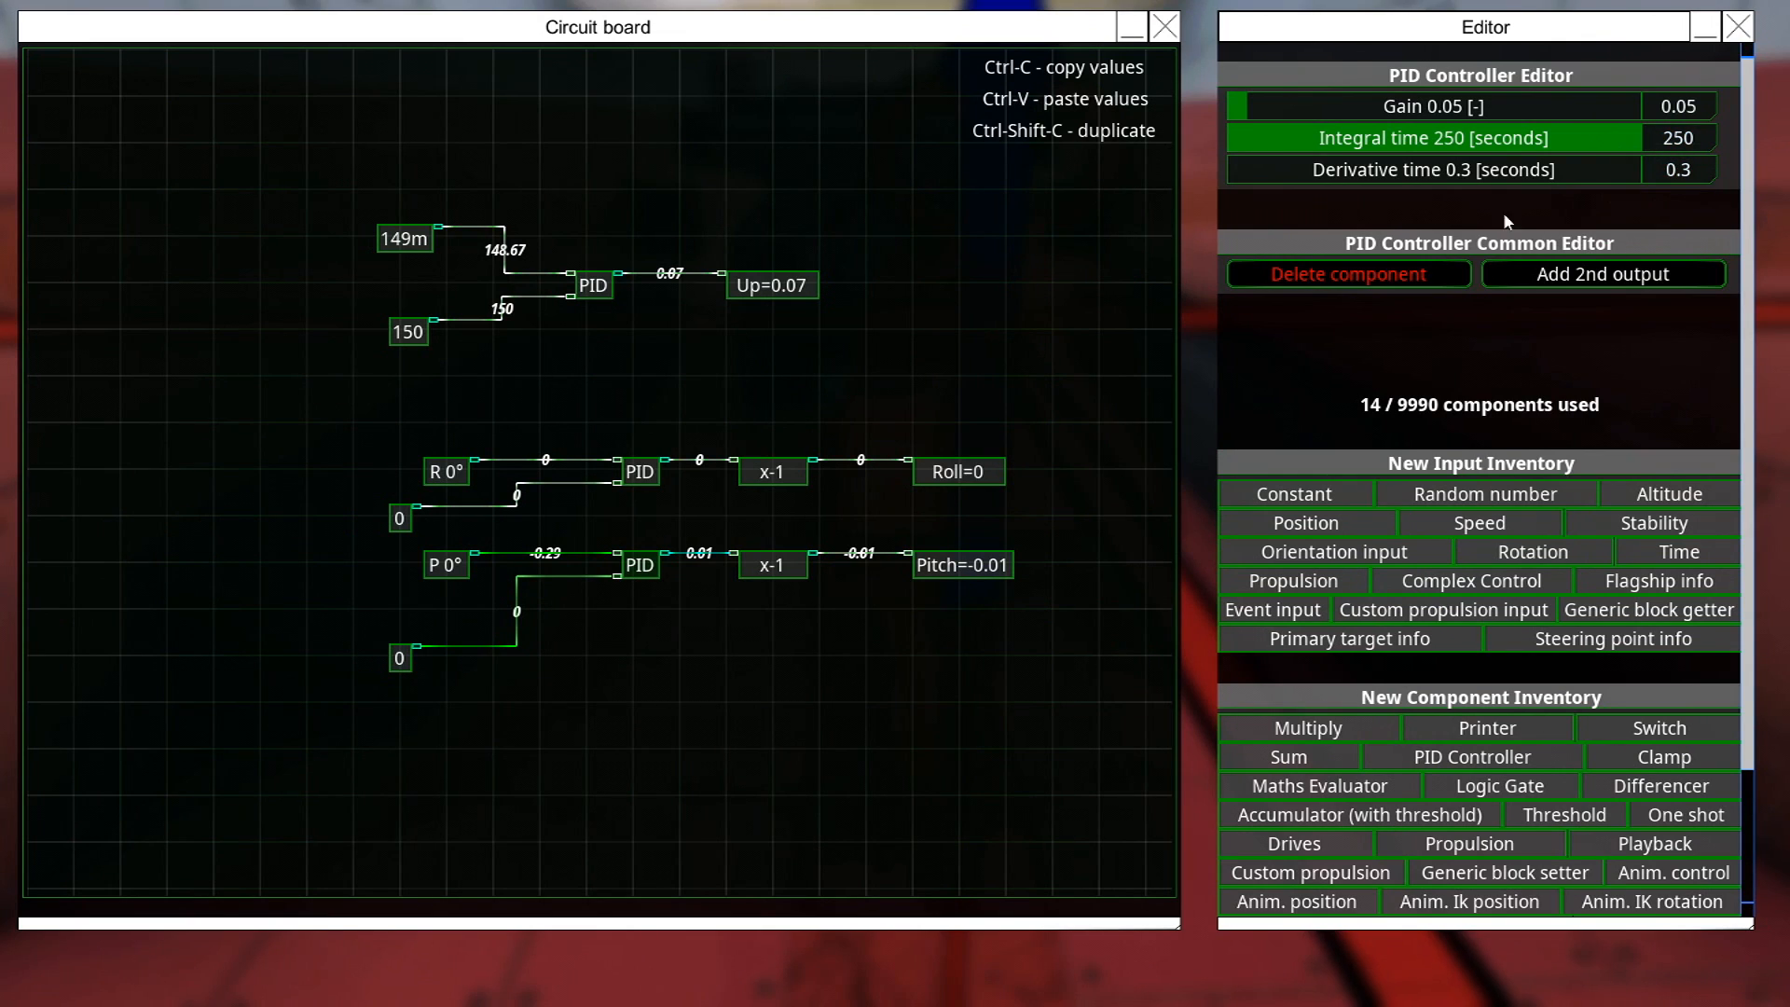
mouse_move(1633, 134)
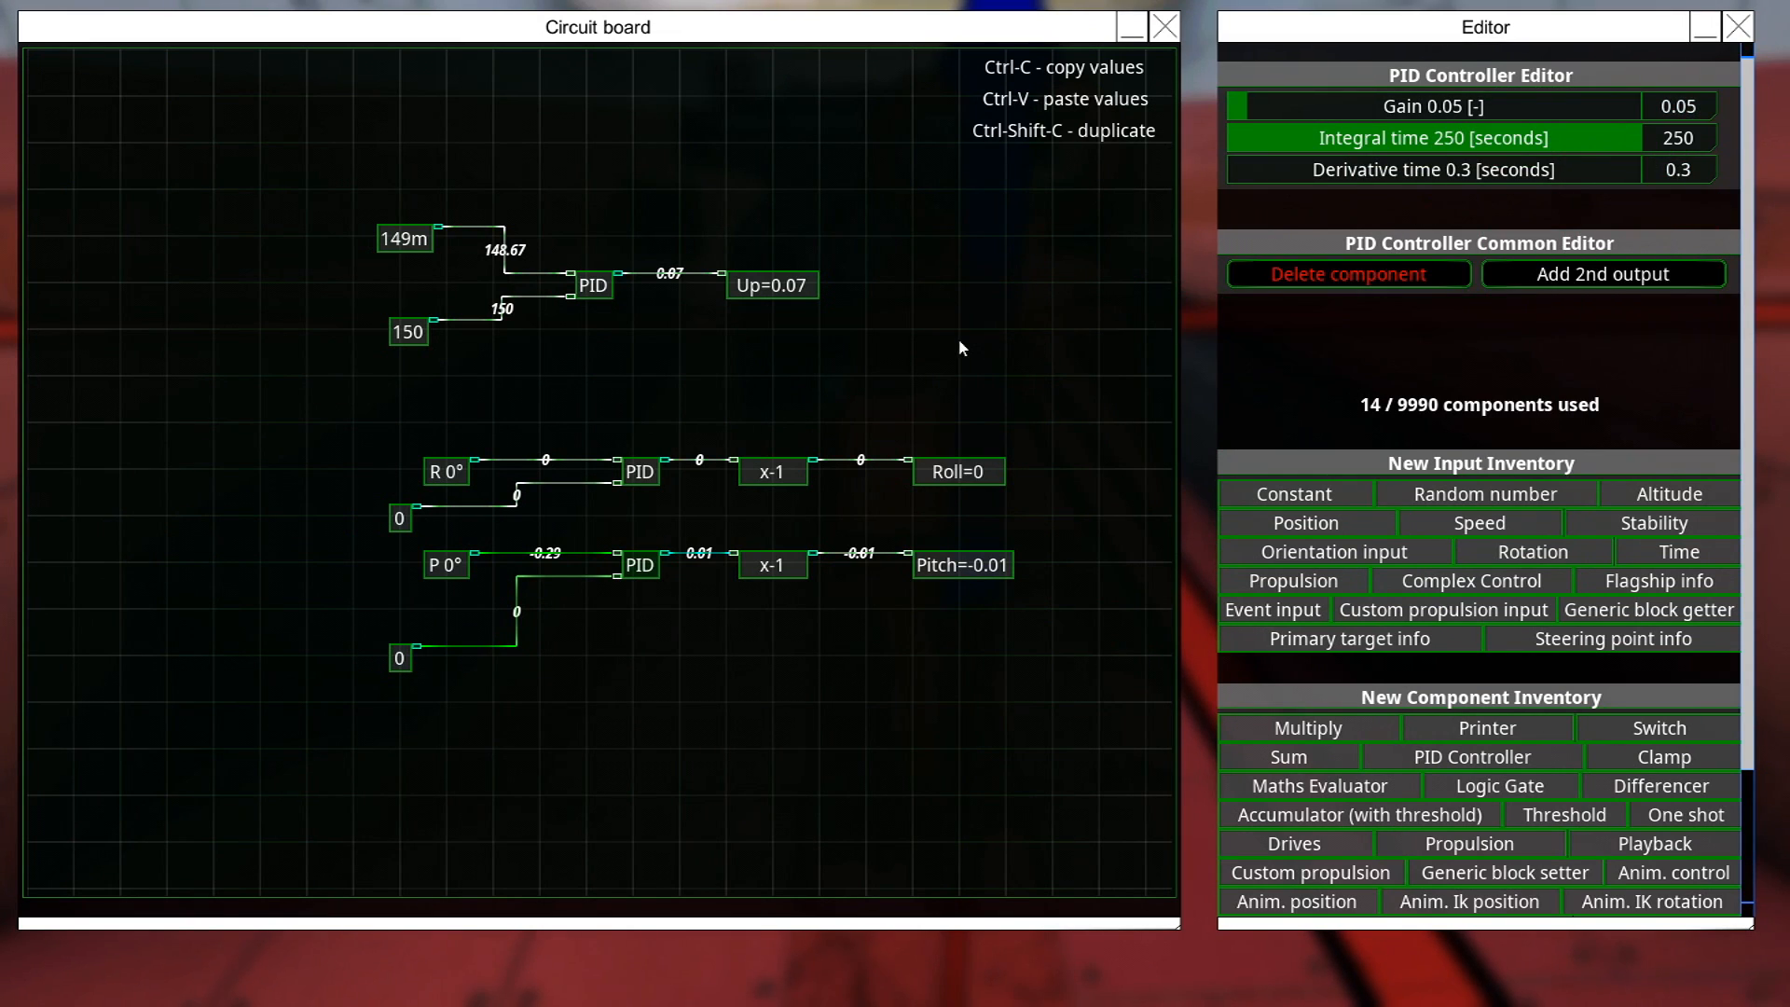
mouse_move(805, 414)
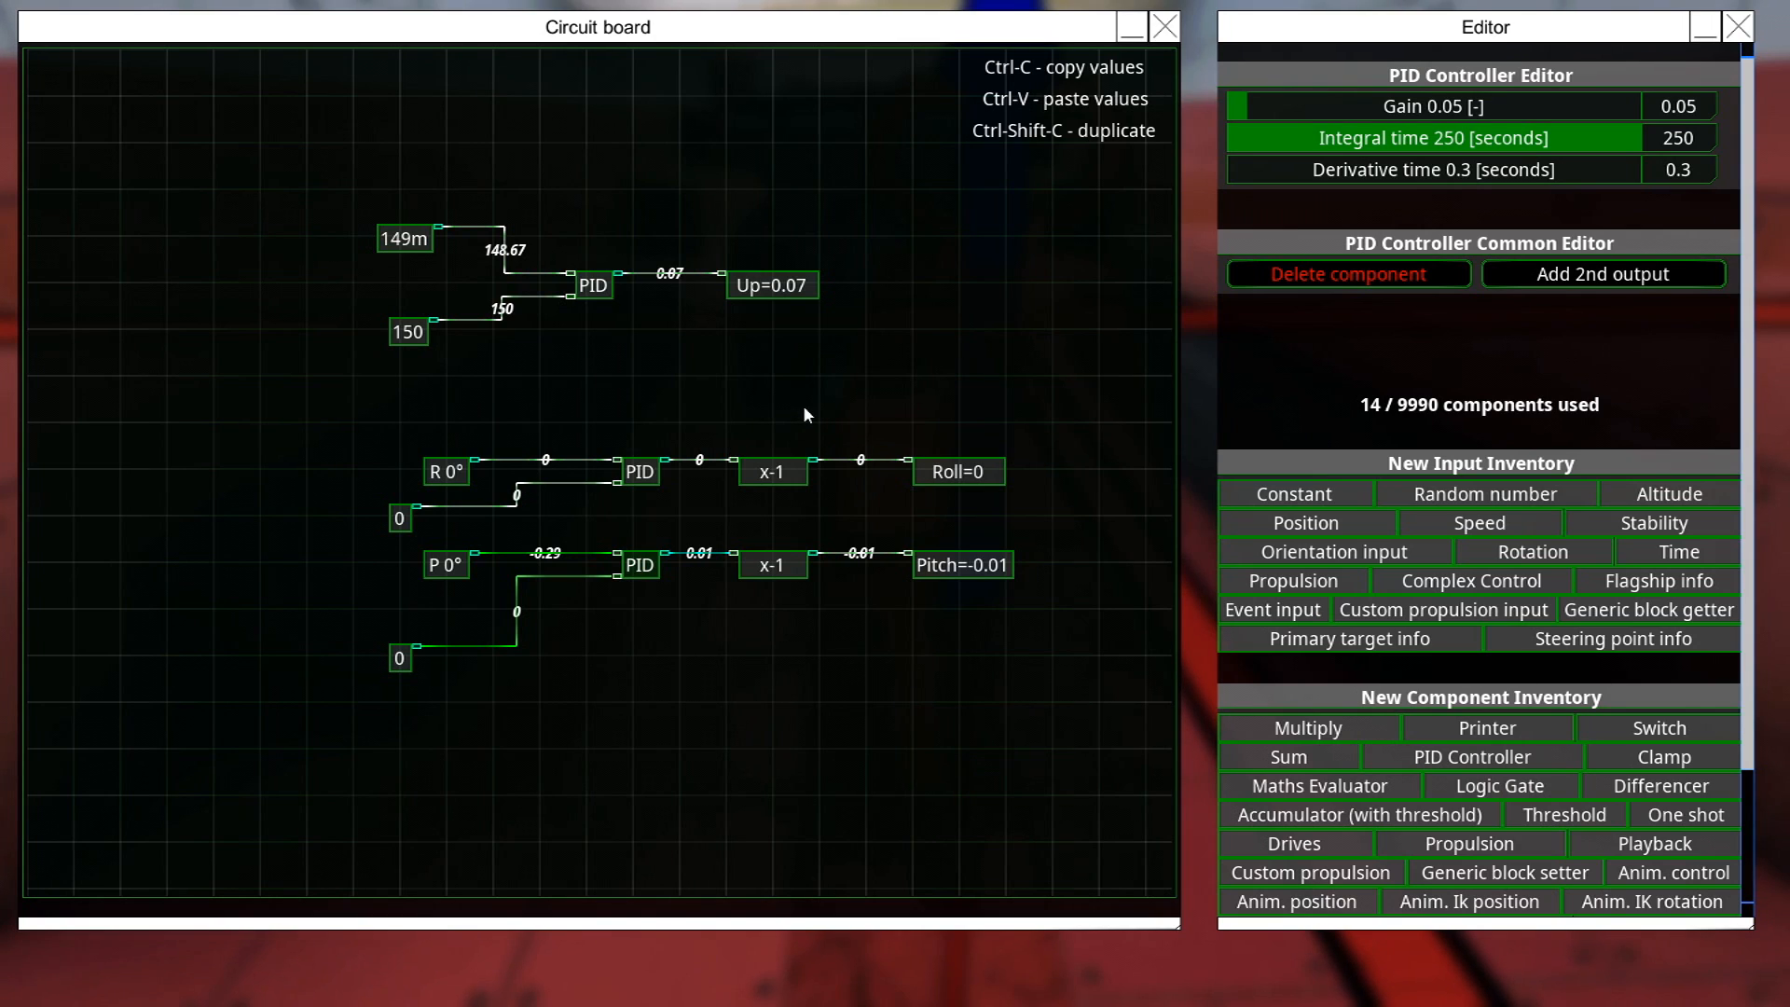
mouse_move(1139, 166)
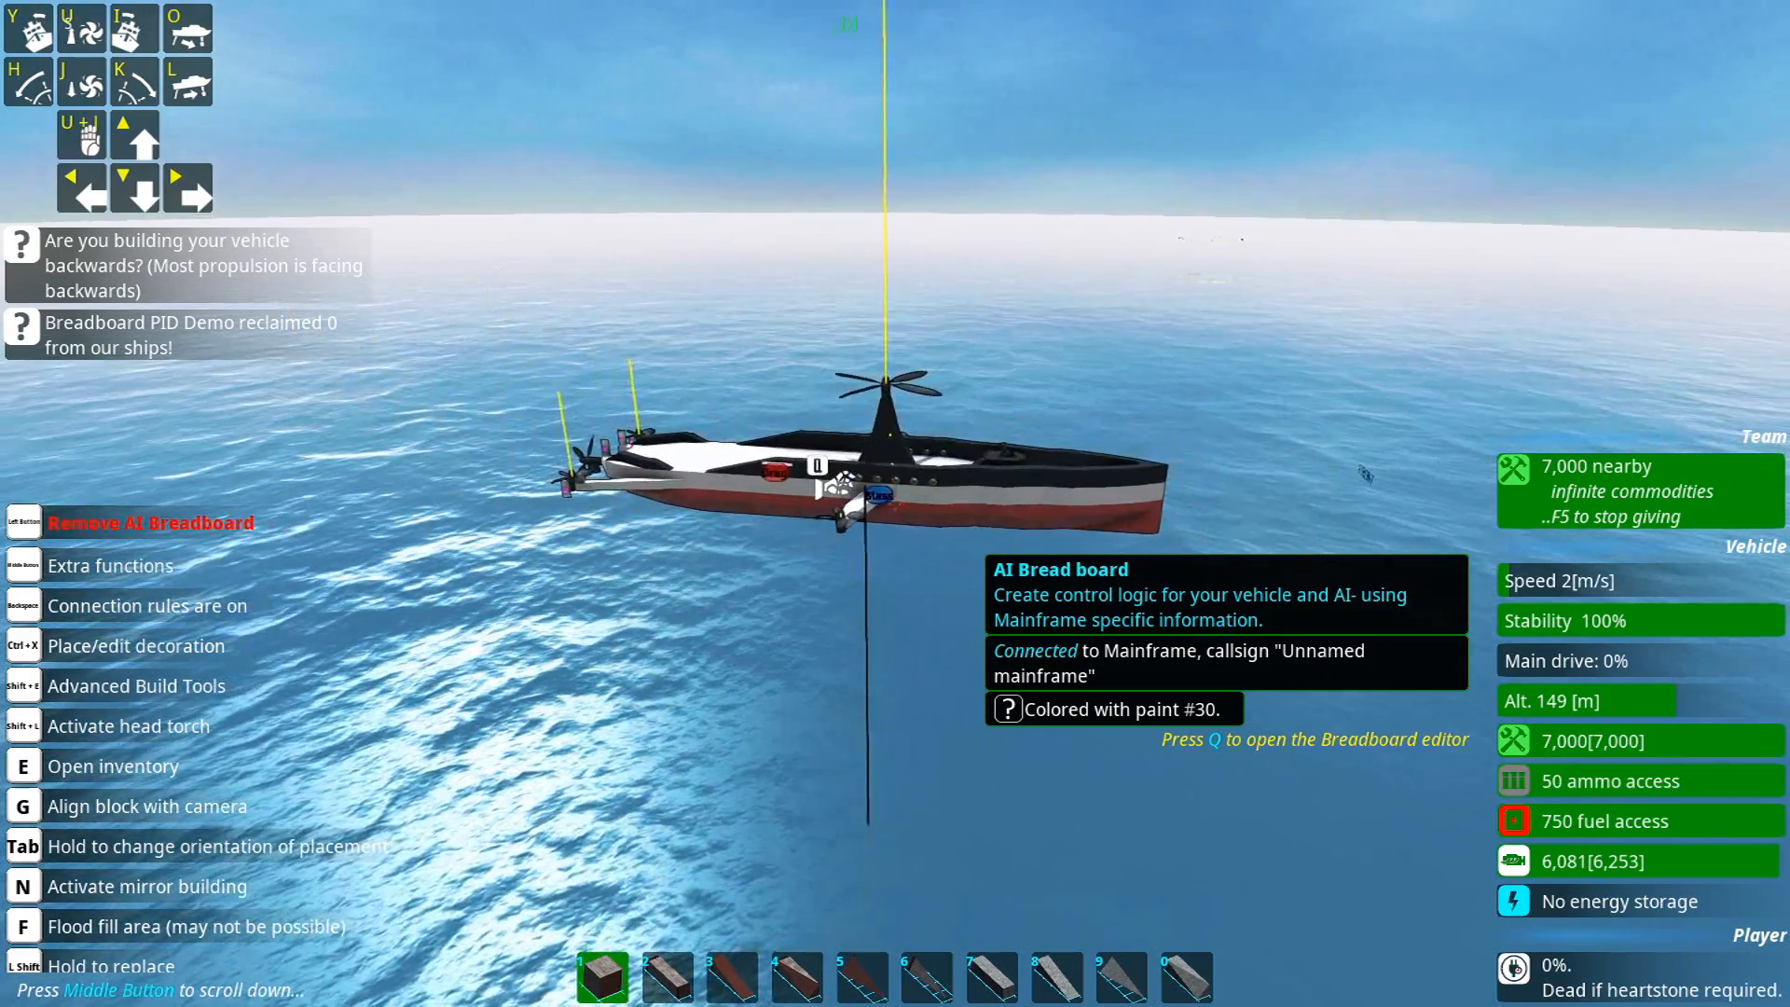
Reopen the breadboard editor from the vehicle's AI Control window (Q).
key(q)
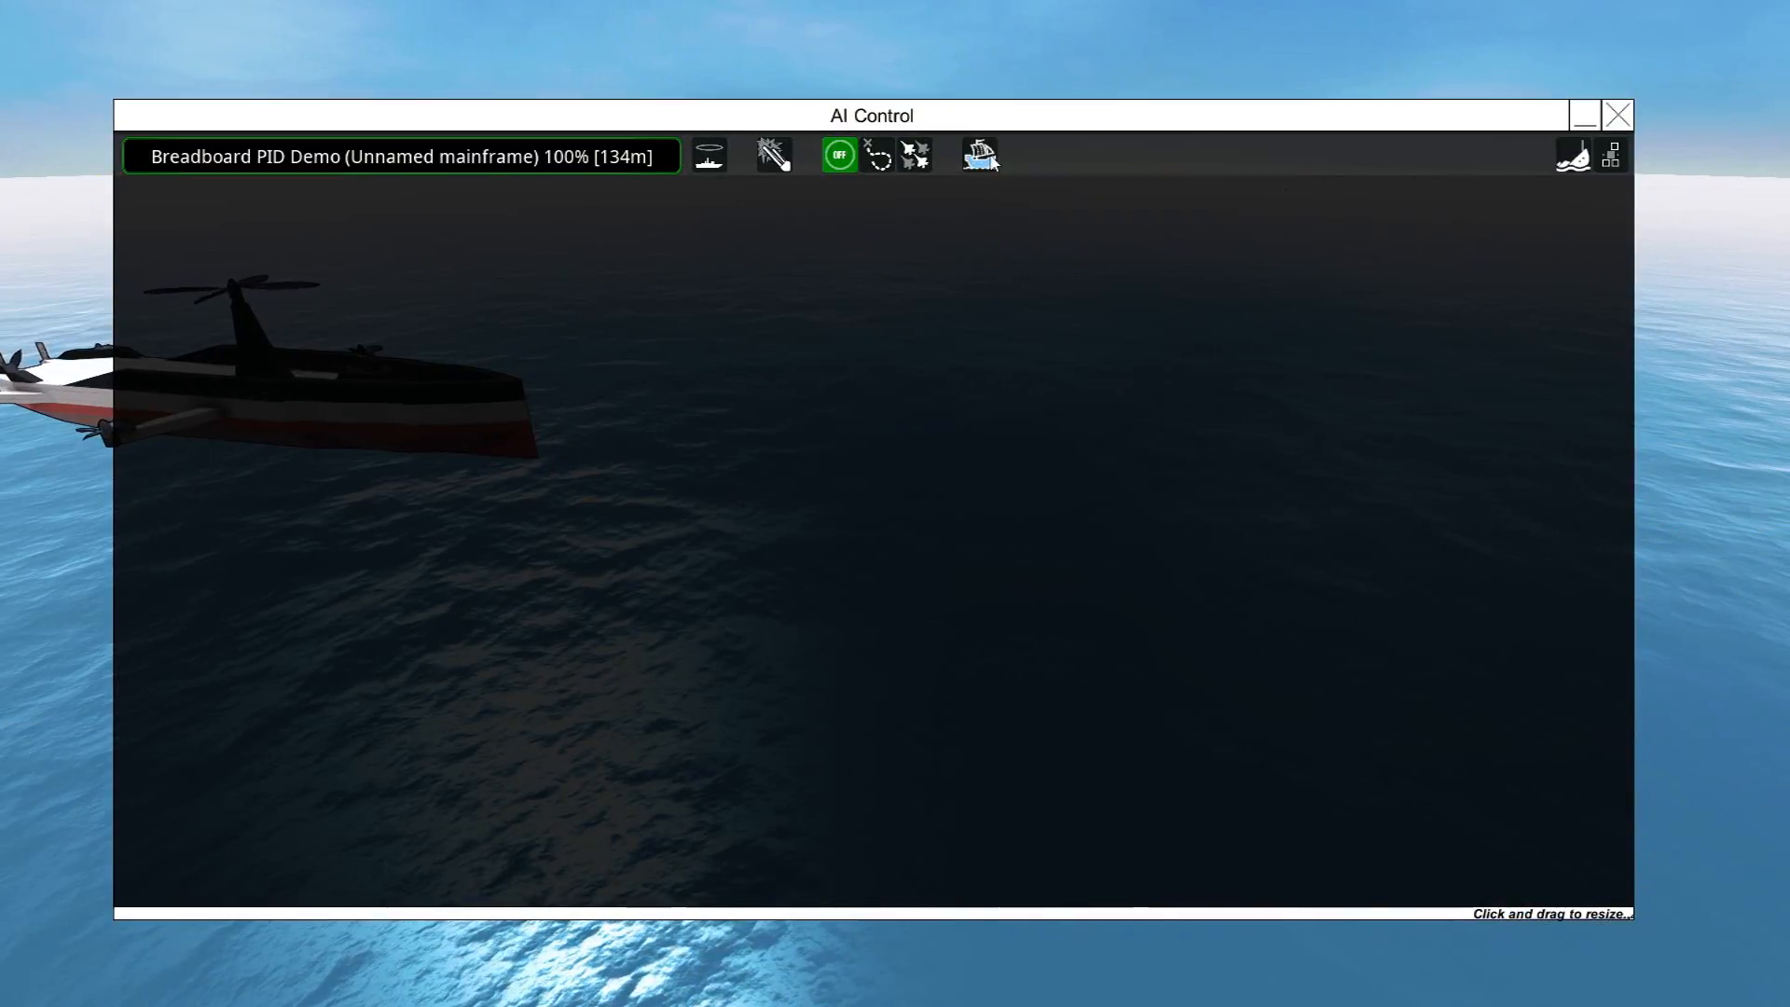
click(1618, 113)
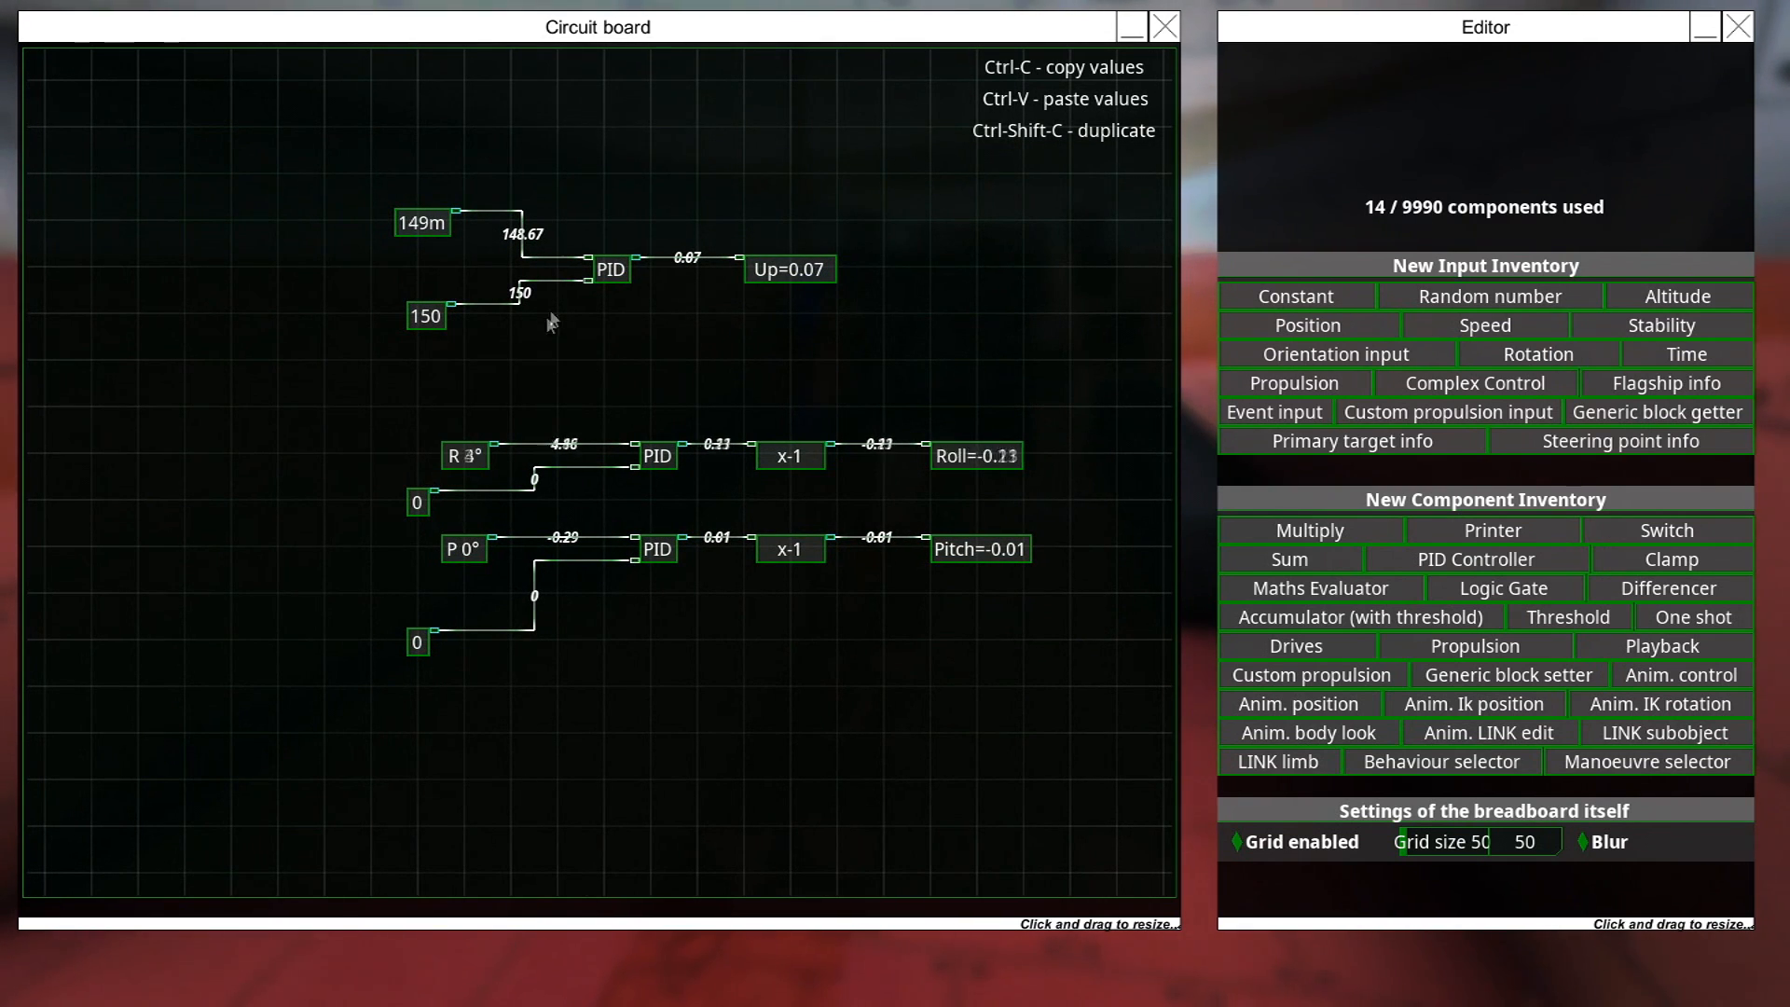
mouse_move(440, 328)
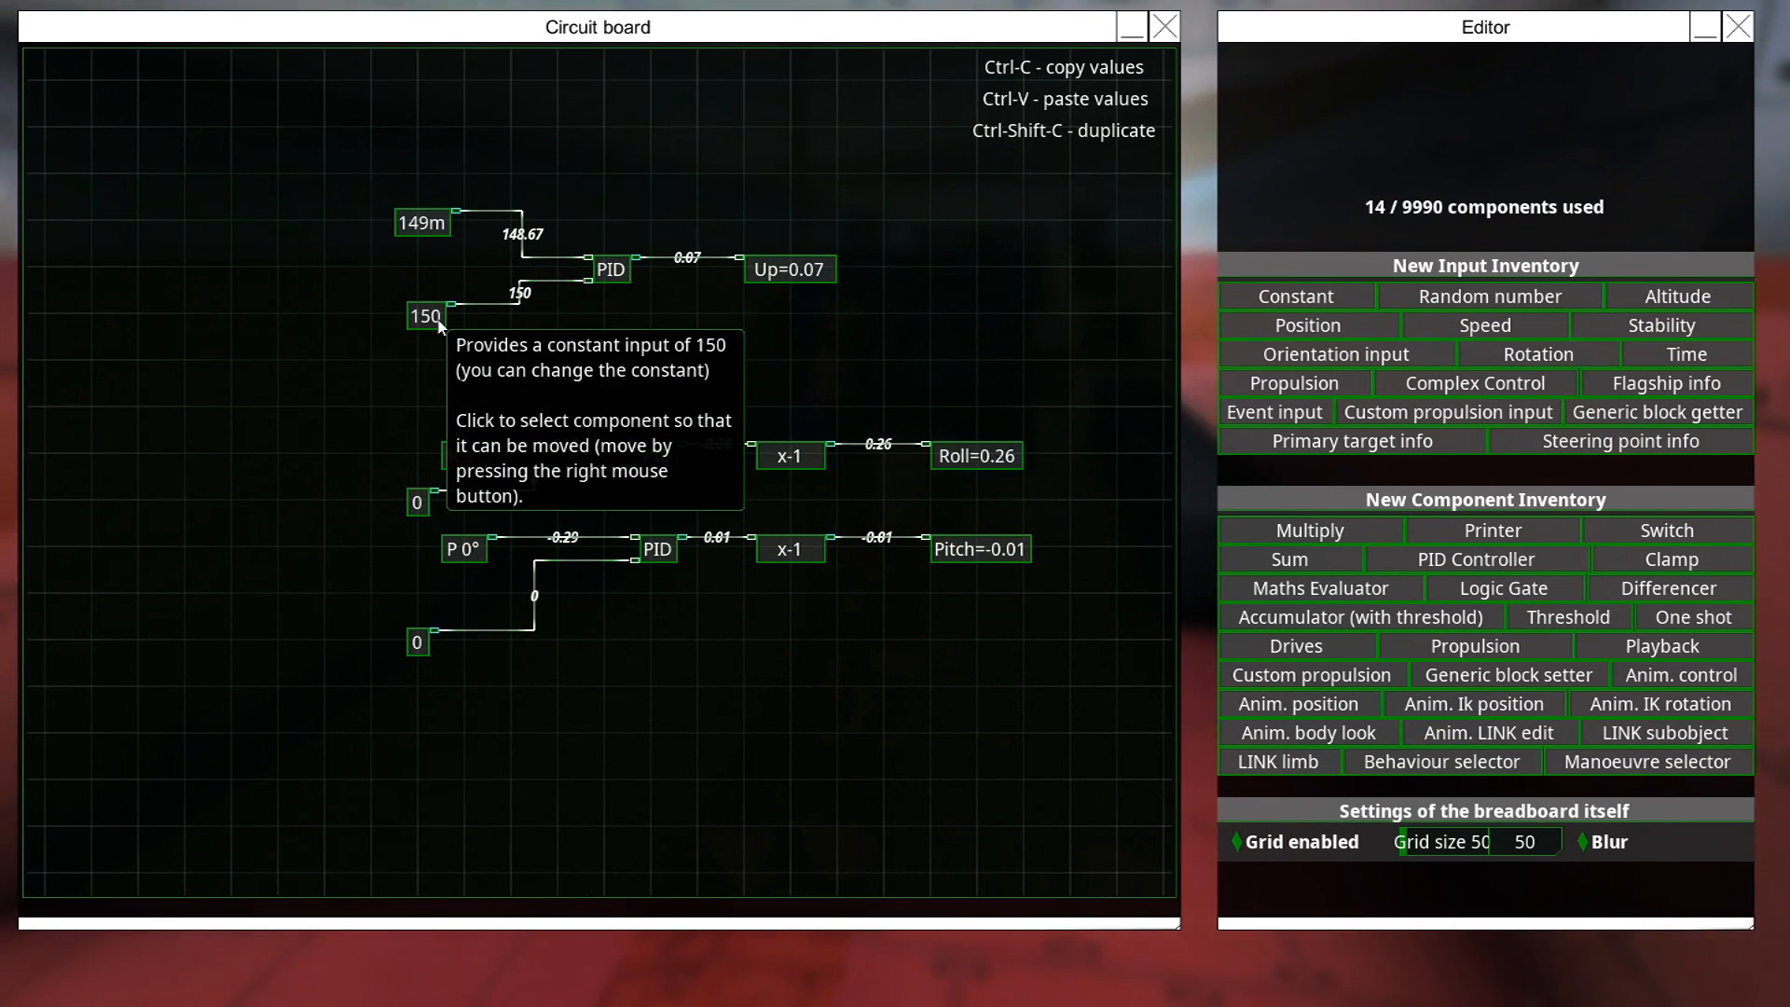
Shift the 150 constant aside and add a Time input with reset time 20.
click(416, 315)
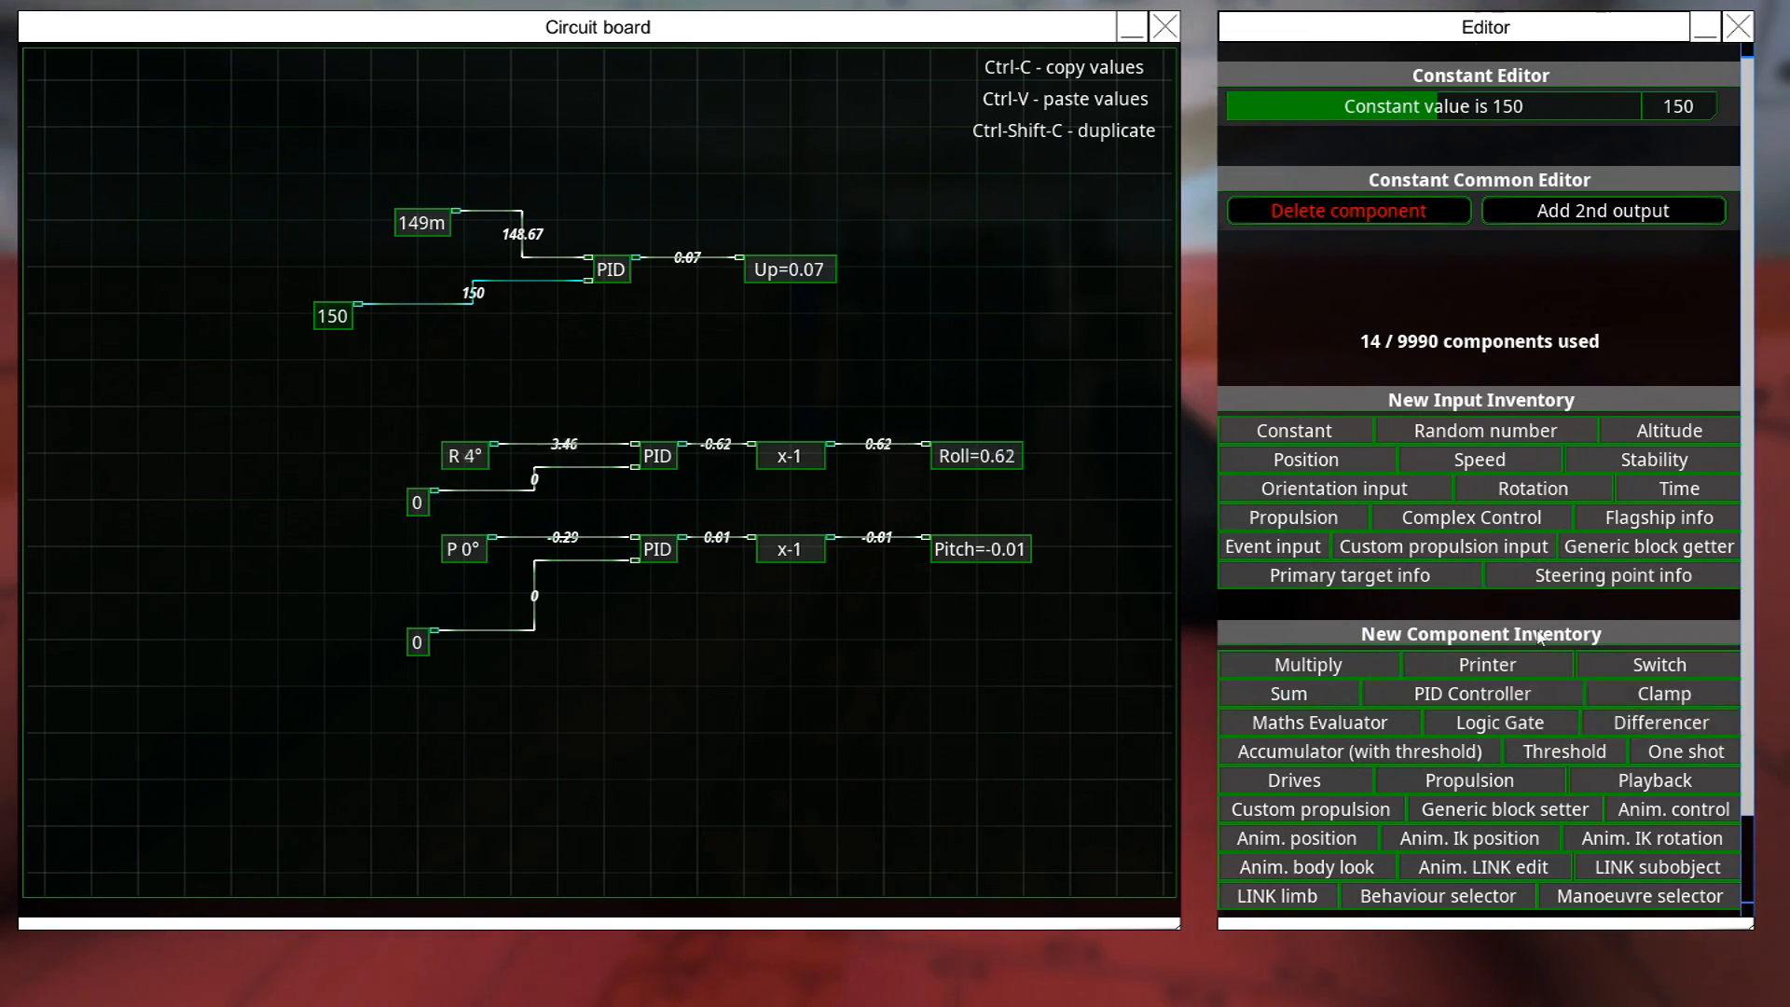
scroll(down, 3)
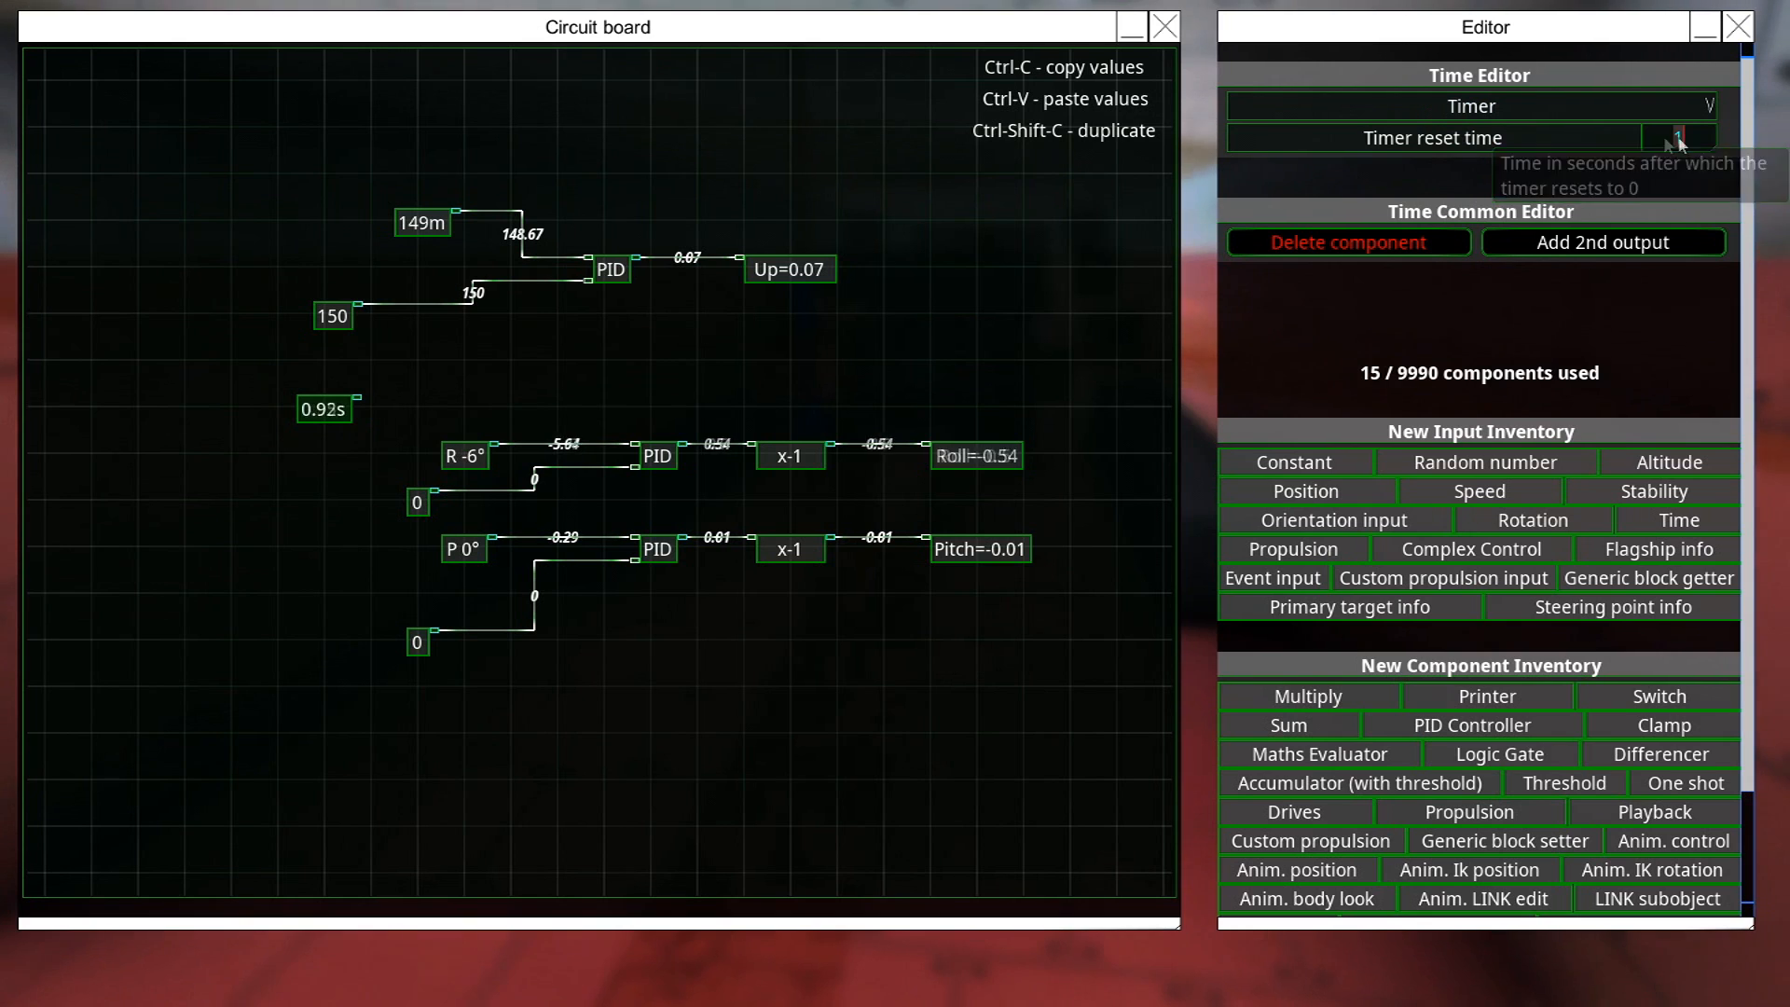
text(20)
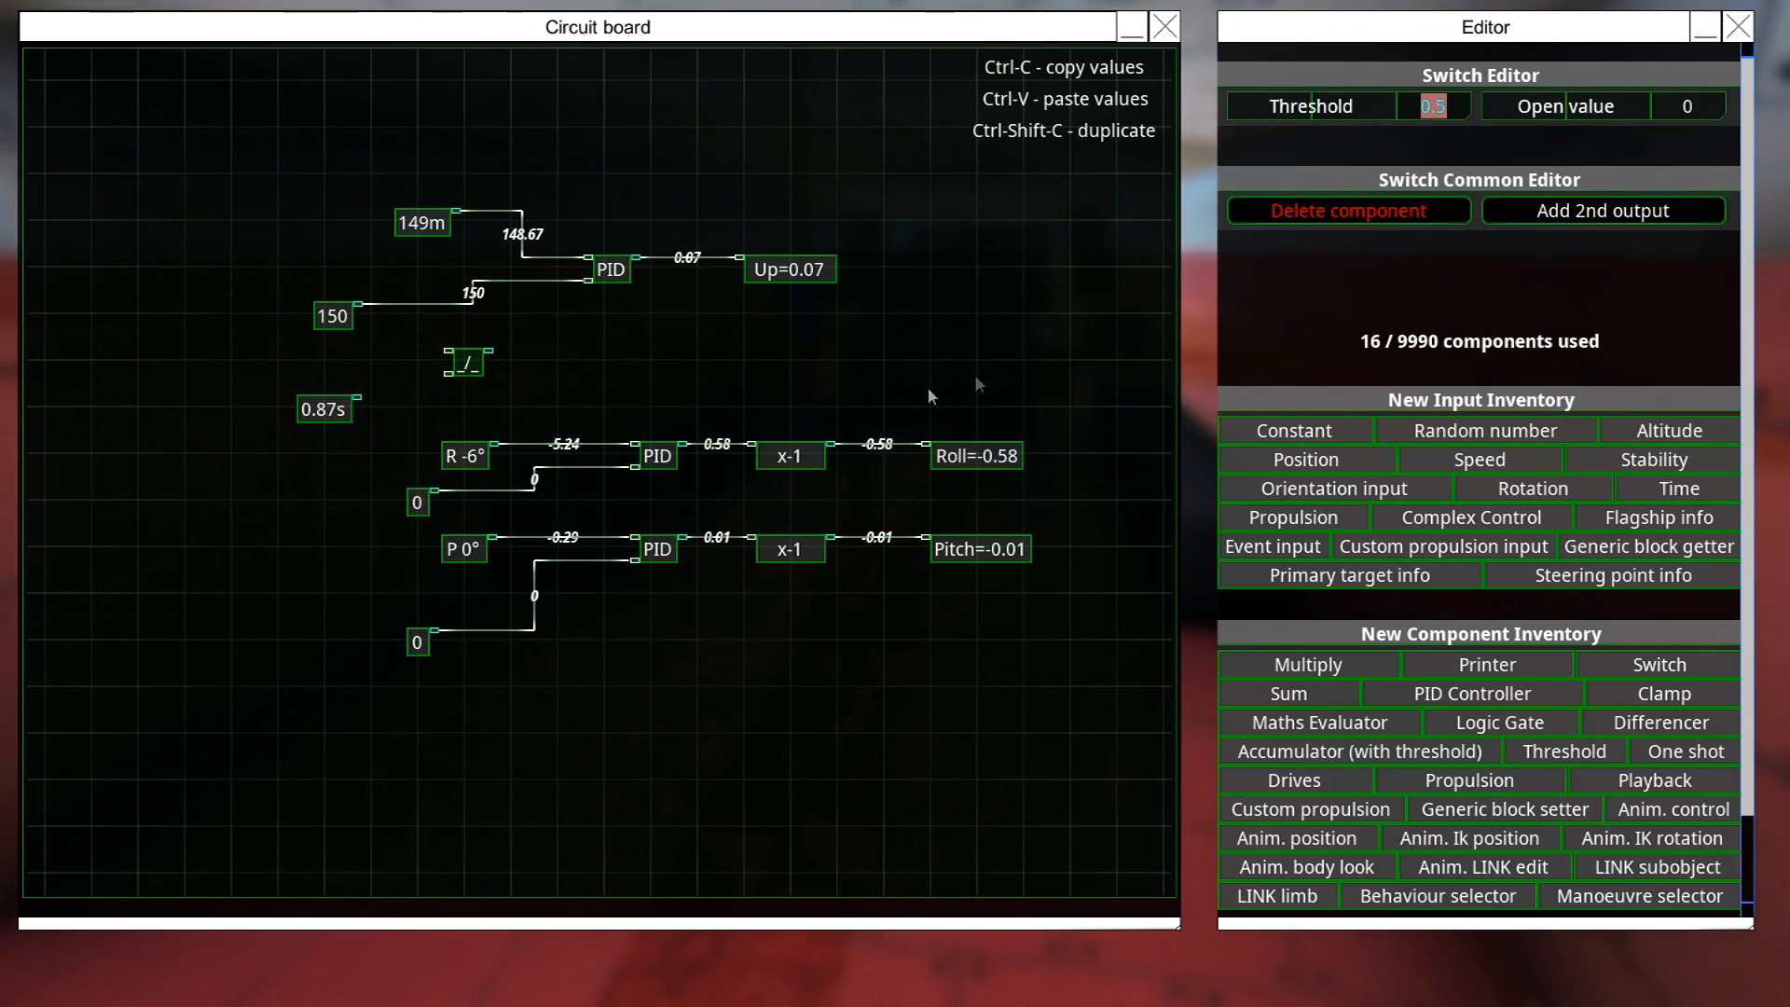
Give the Switch a threshold of 10 and an open value of 200.
text(10)
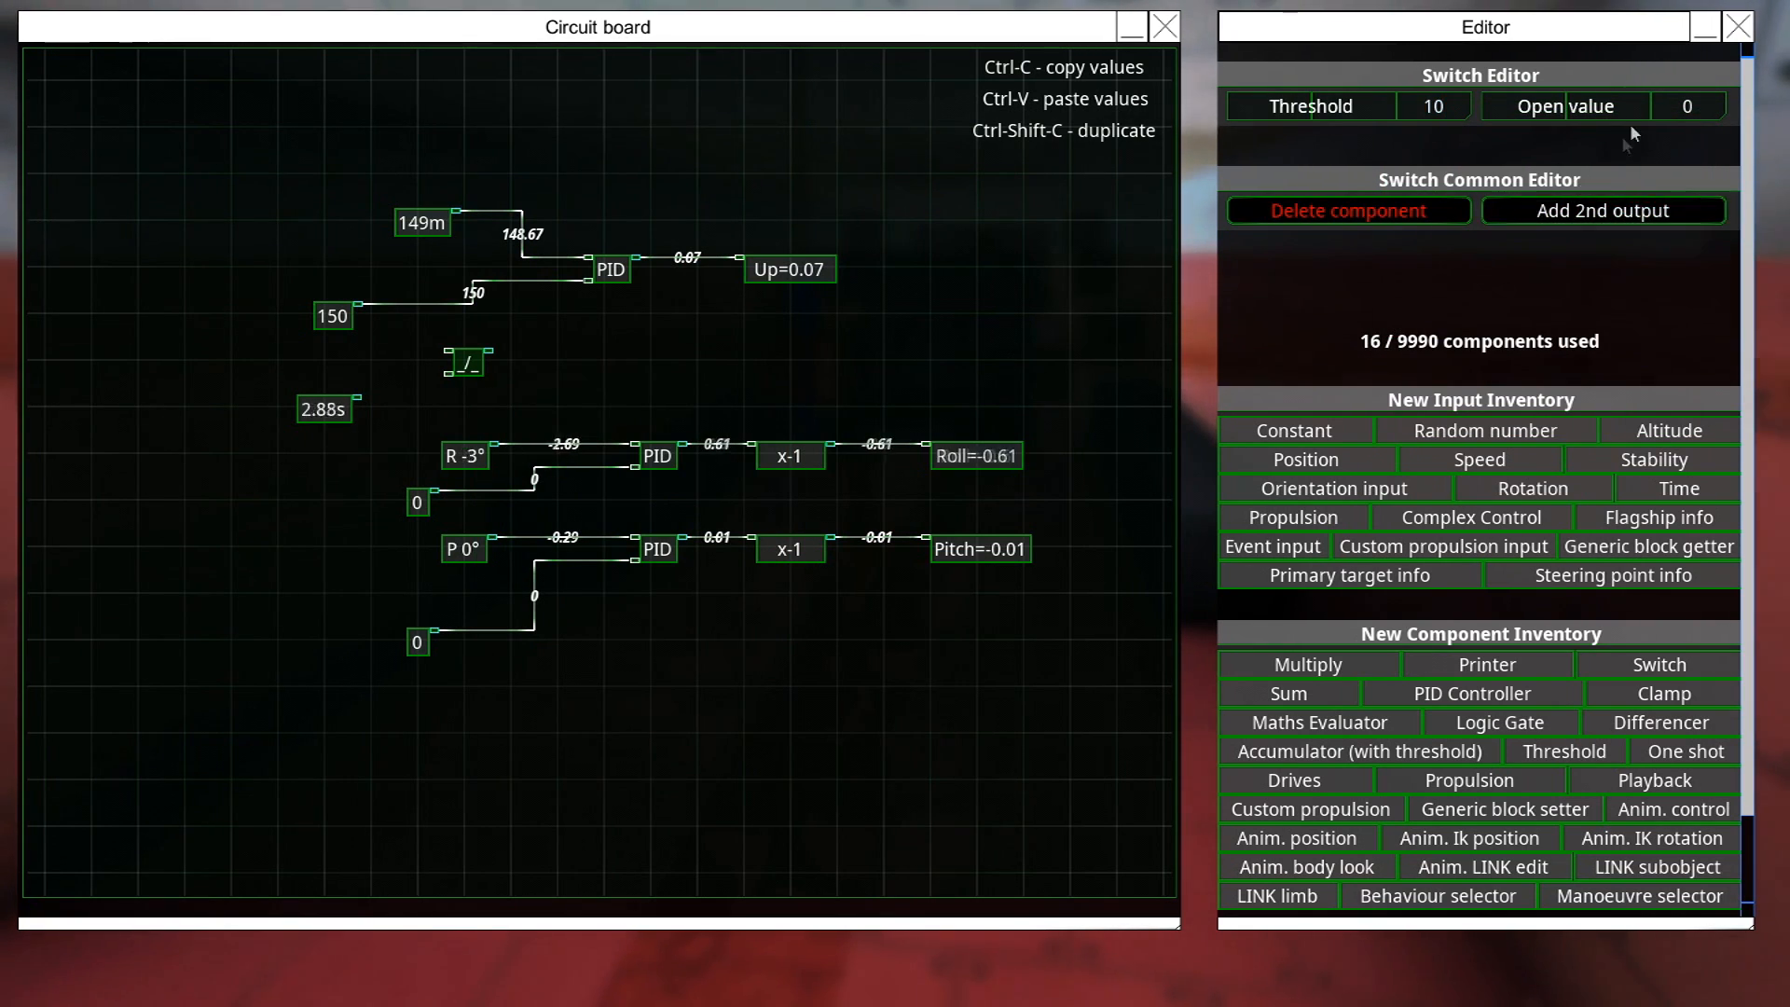
text(20)
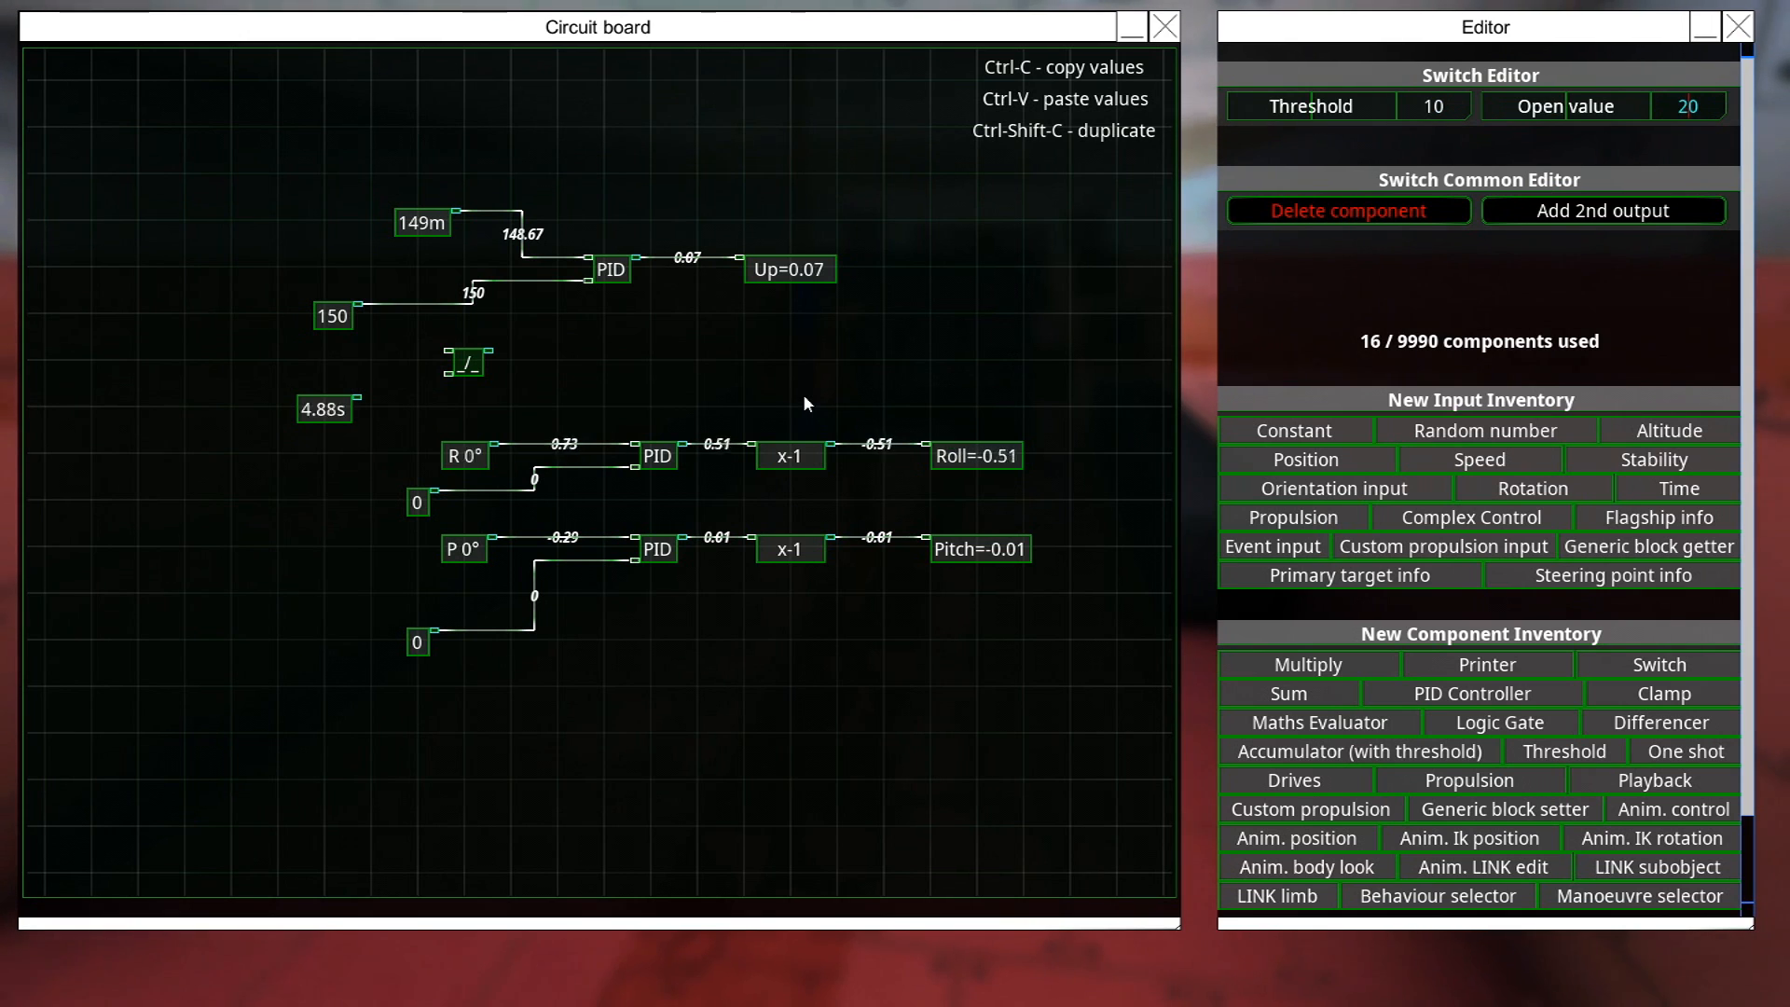
text(200)
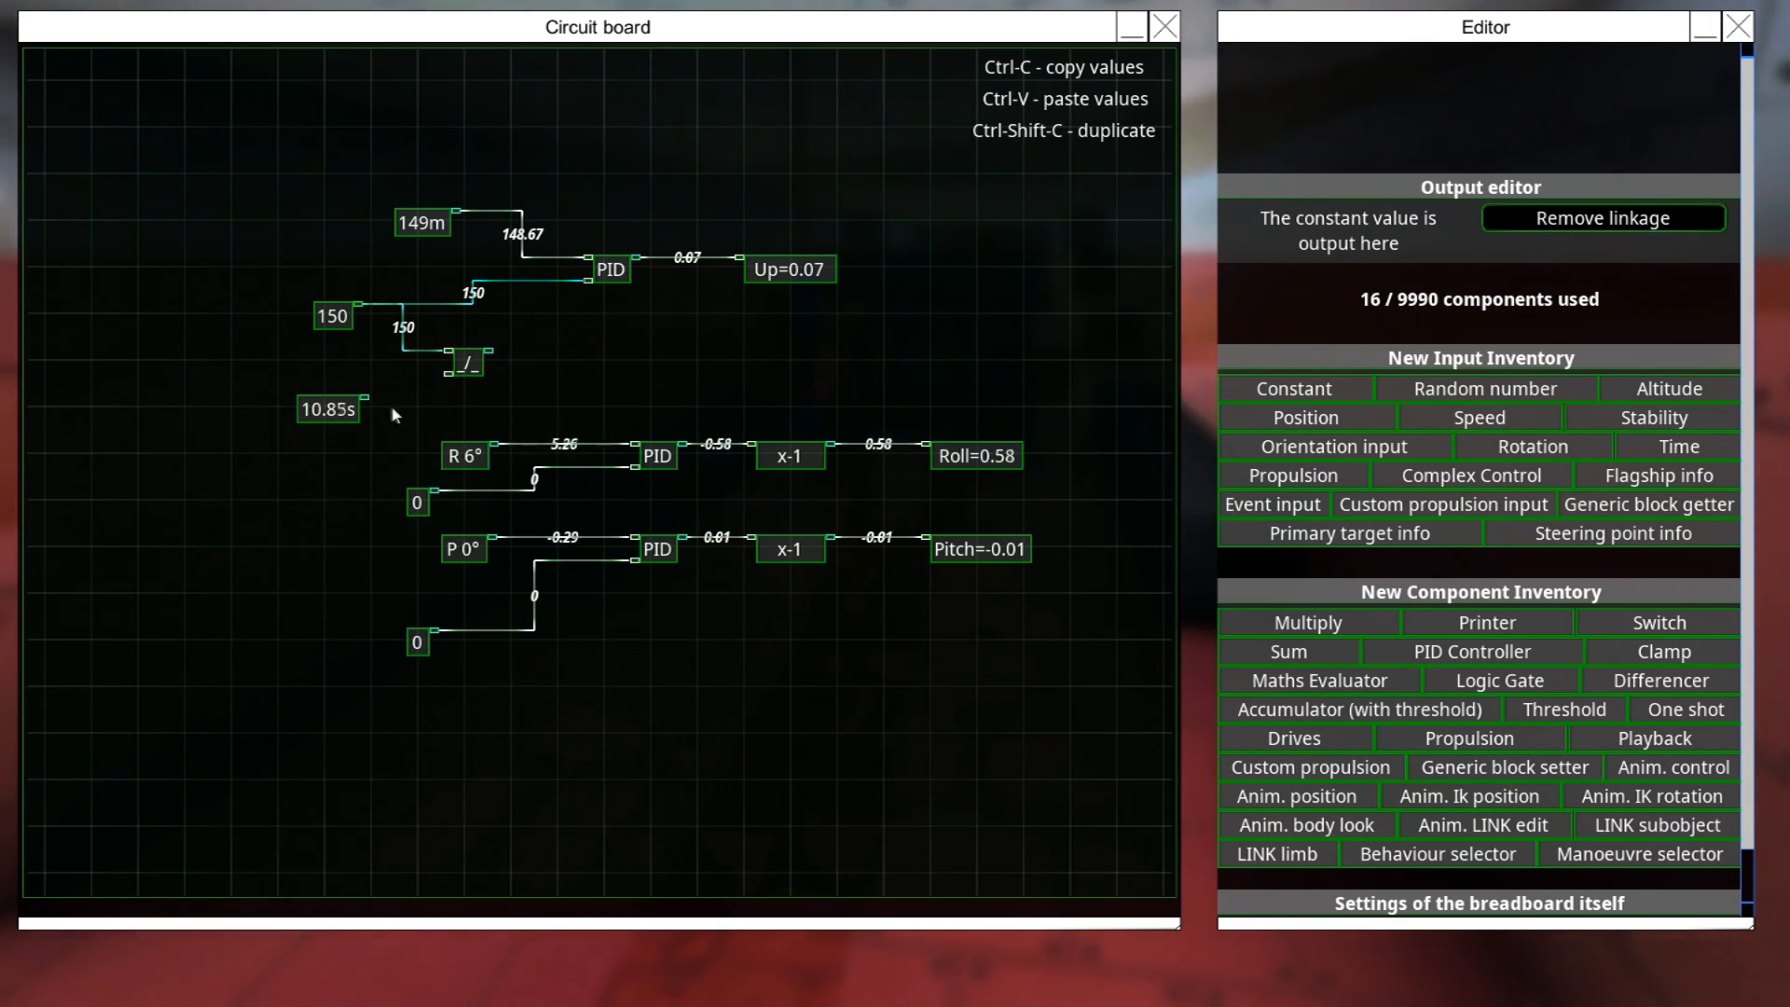
mouse_move(449, 379)
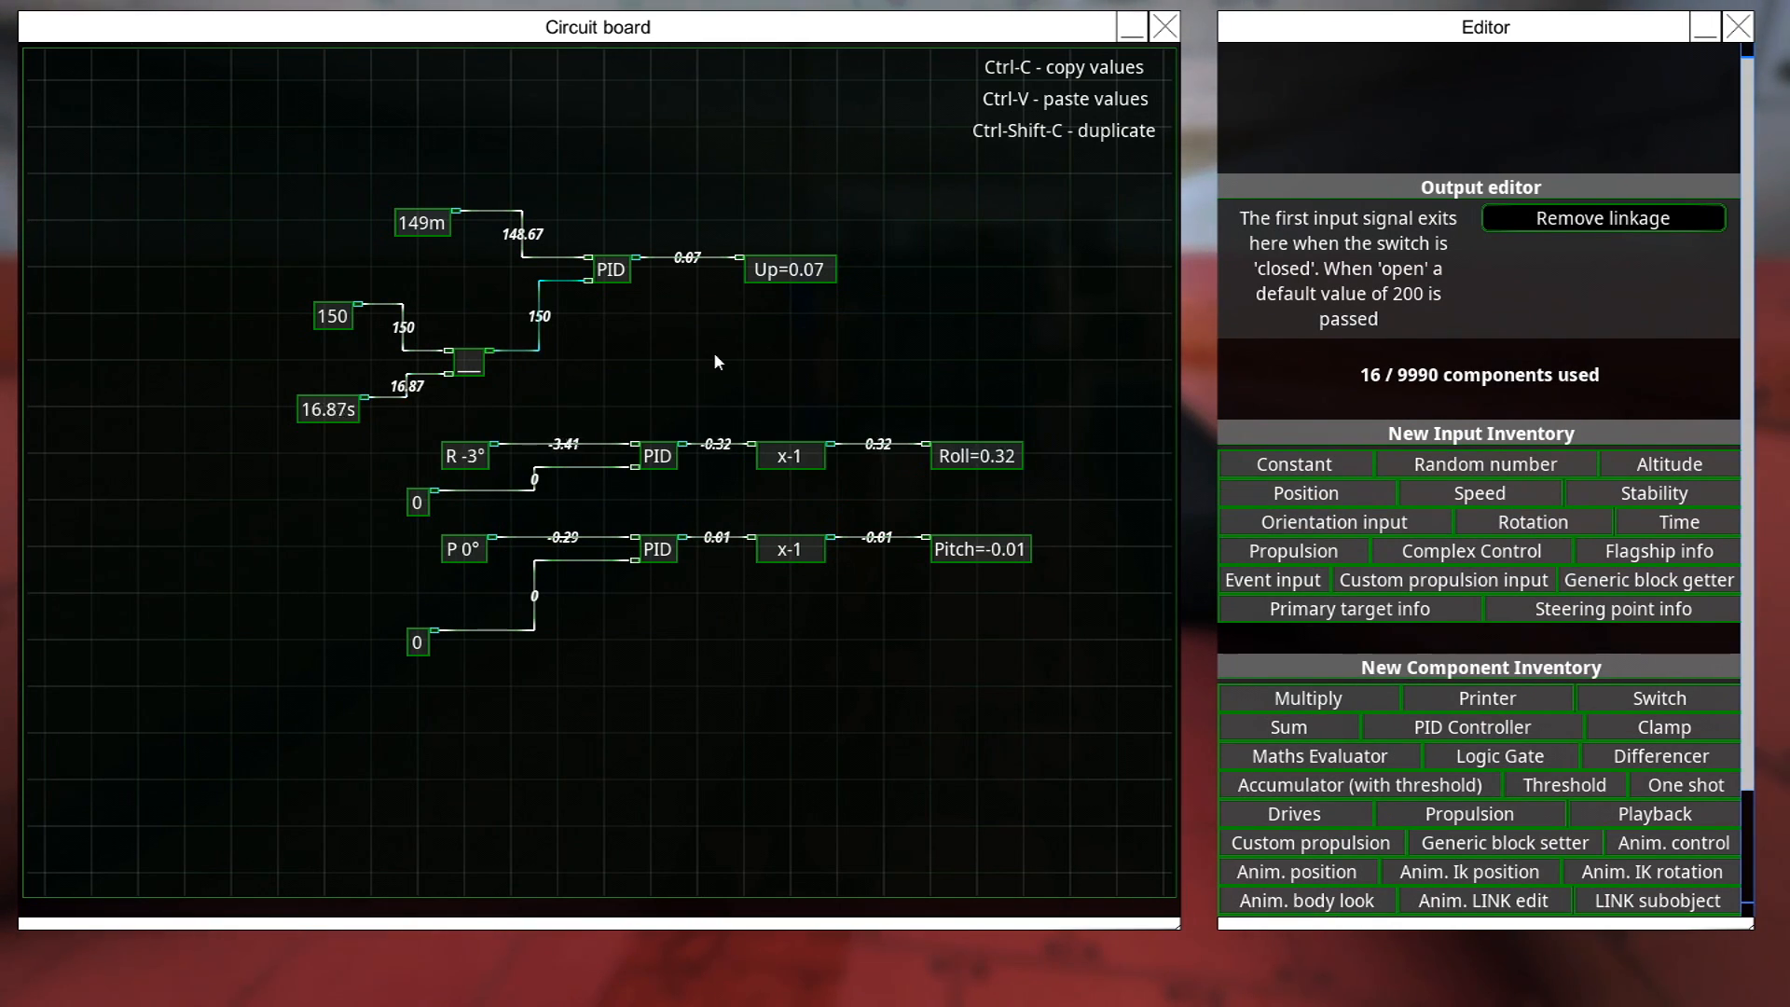
mouse_move(472, 371)
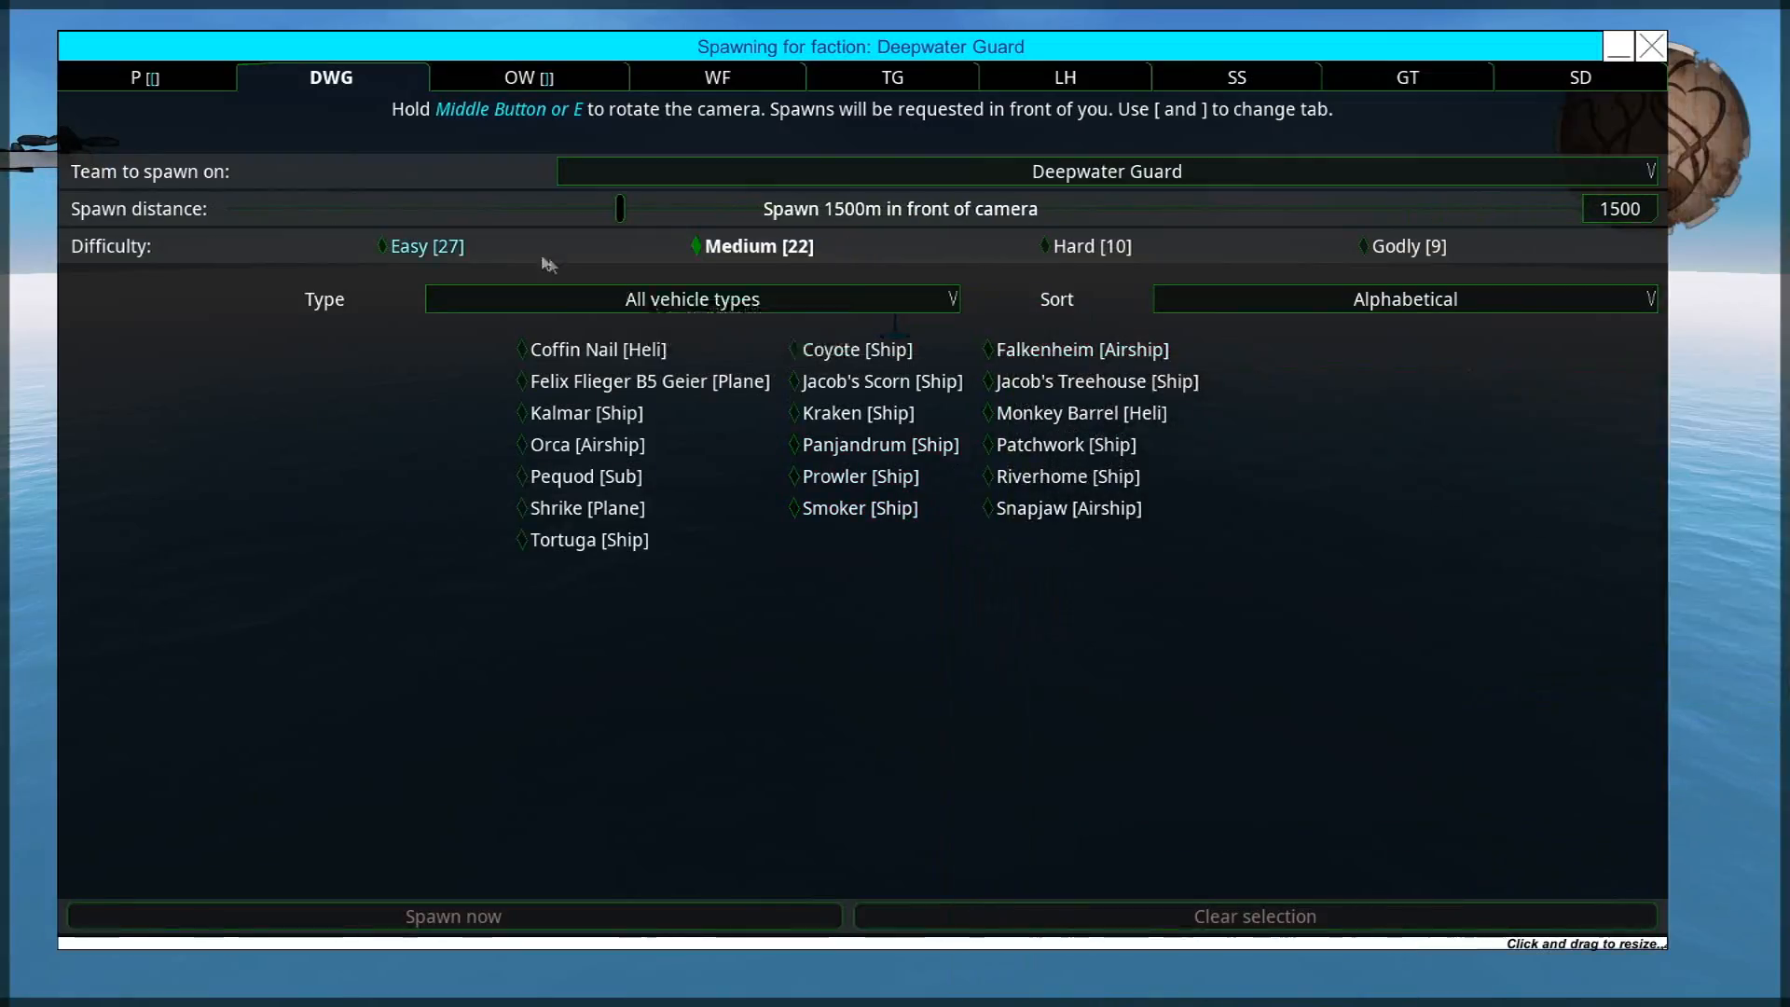
Filter the Deepwater Guard spawn list to Easy difficulty.
click(410, 246)
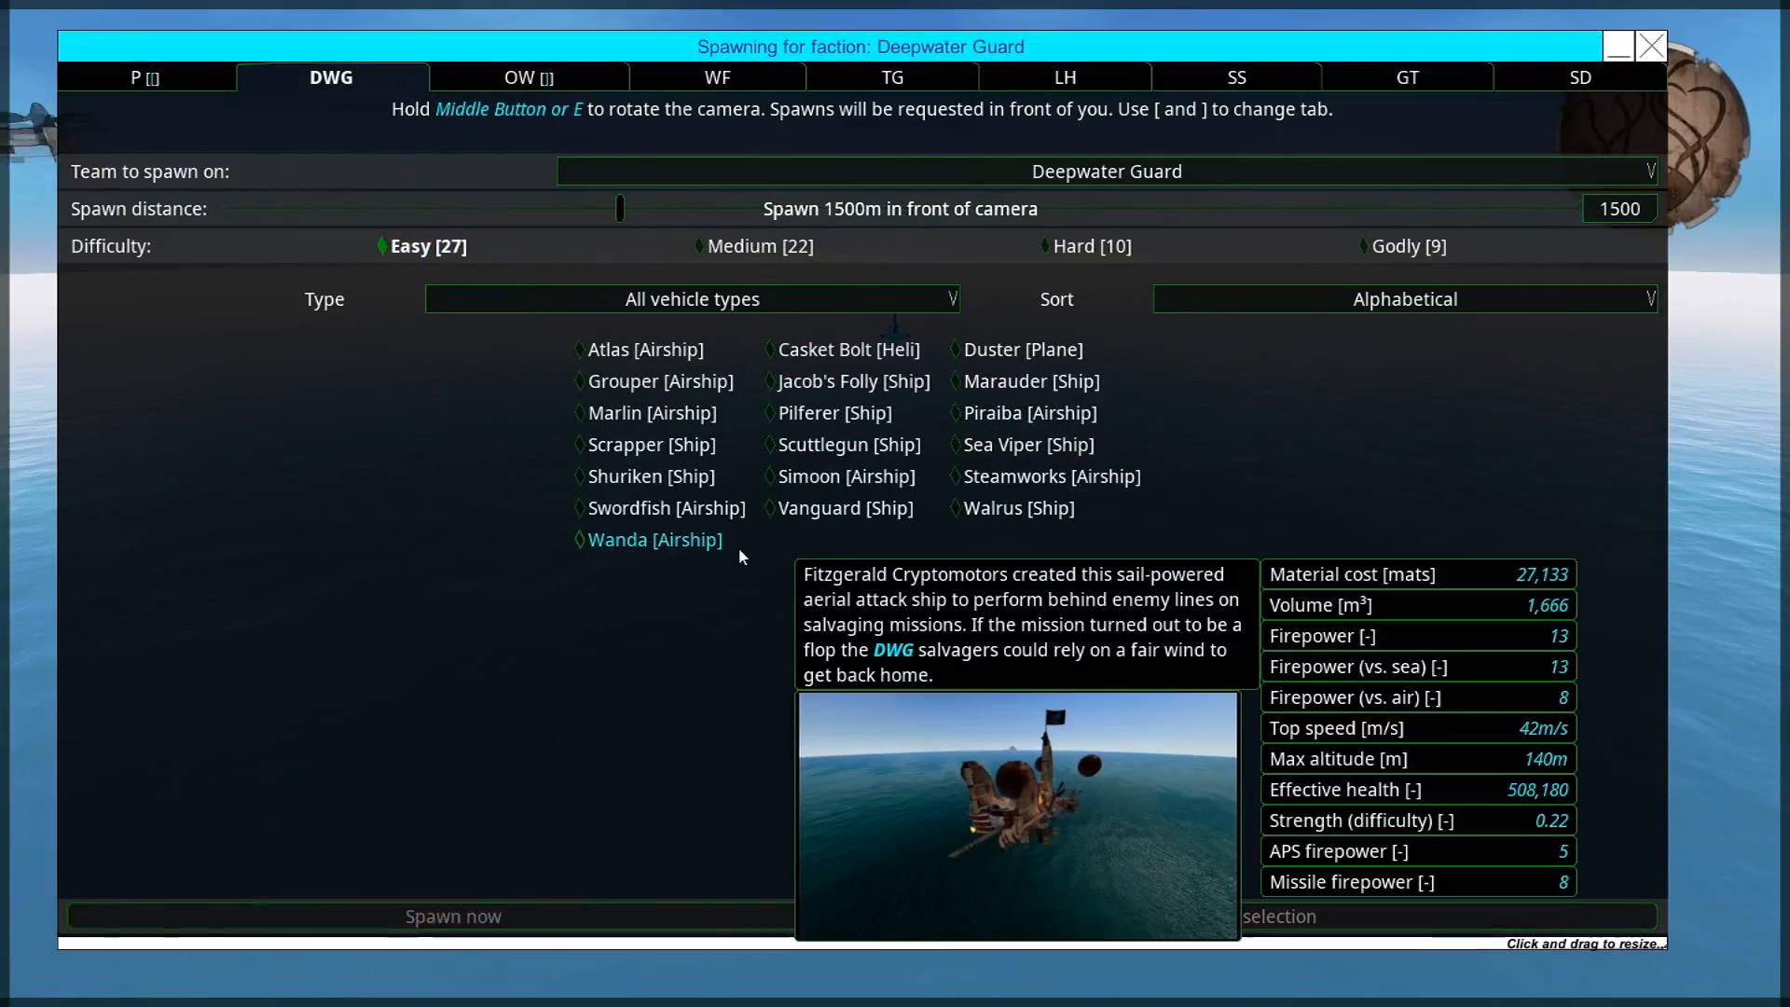